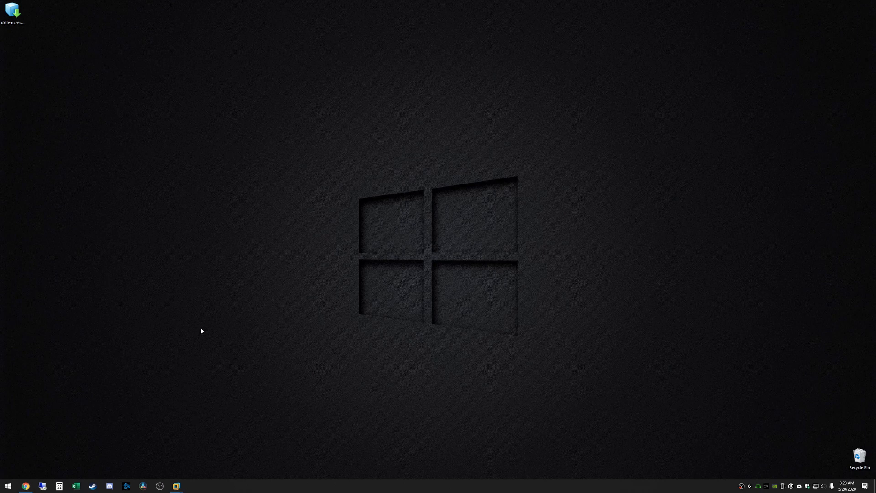
pyautogui.moveTo(181, 312)
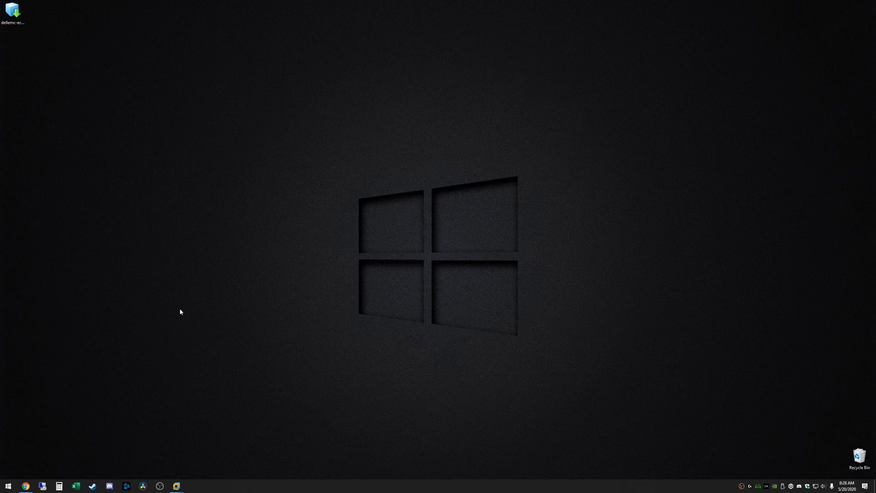
pyautogui.moveTo(214, 301)
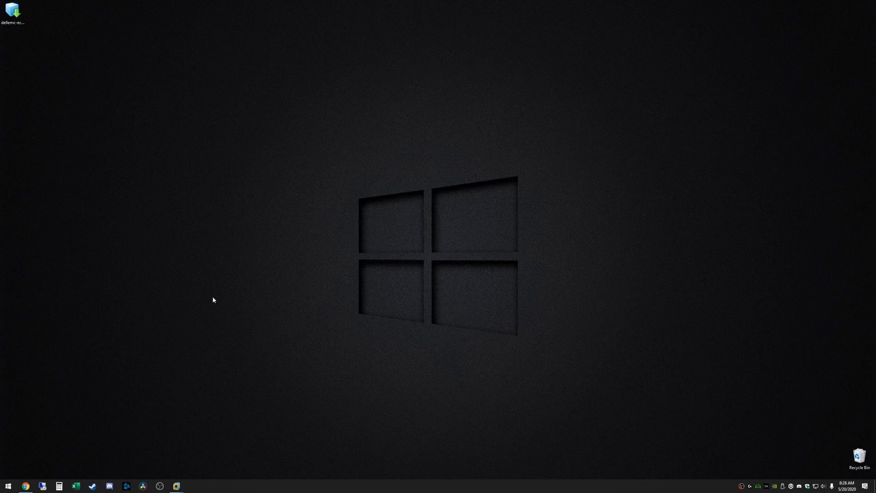
pyautogui.moveTo(259, 281)
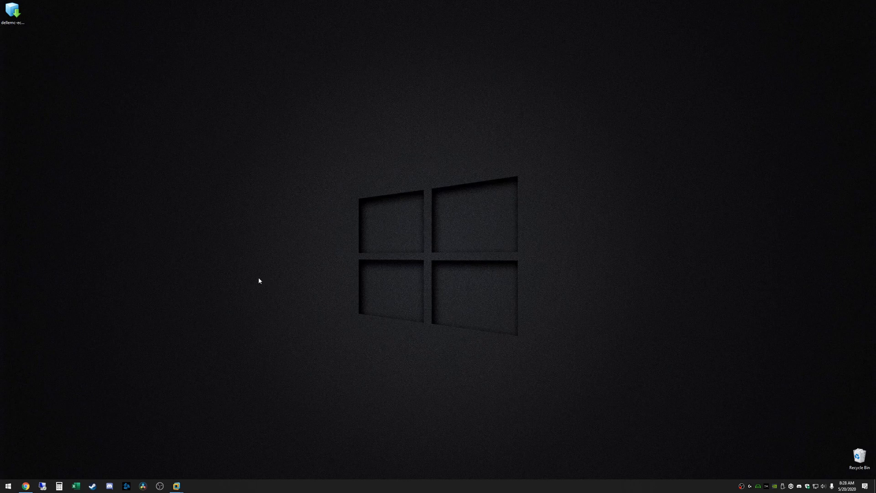
pyautogui.moveTo(260, 278)
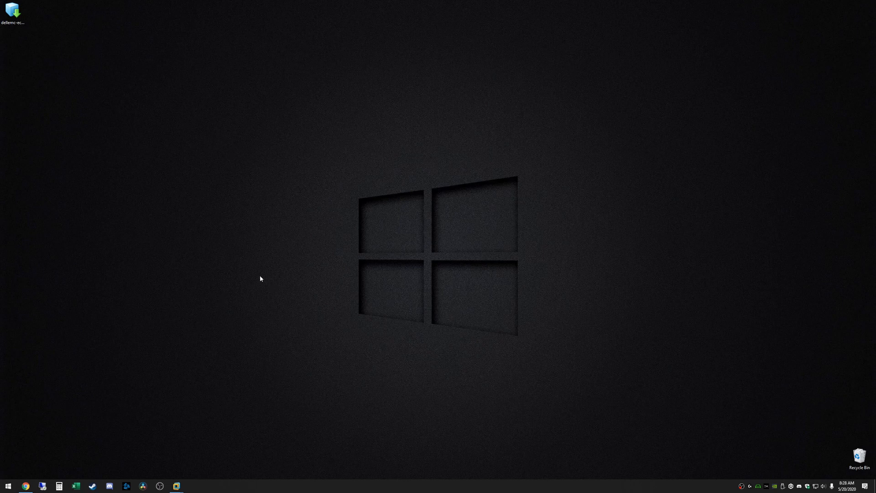
pyautogui.moveTo(225, 298)
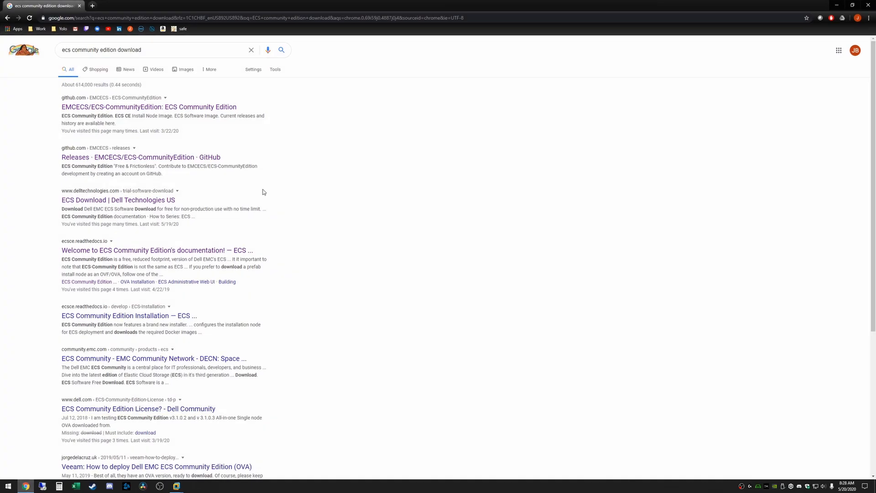
pyautogui.moveTo(218, 4)
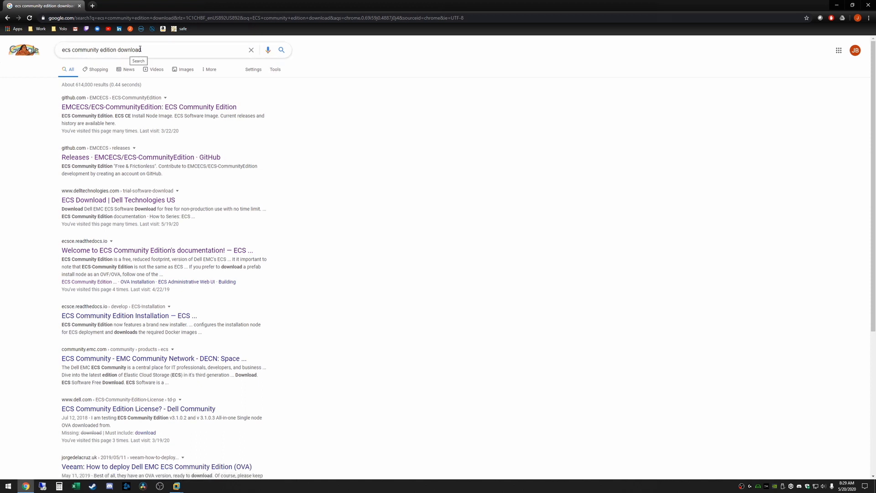
pyautogui.moveTo(134, 203)
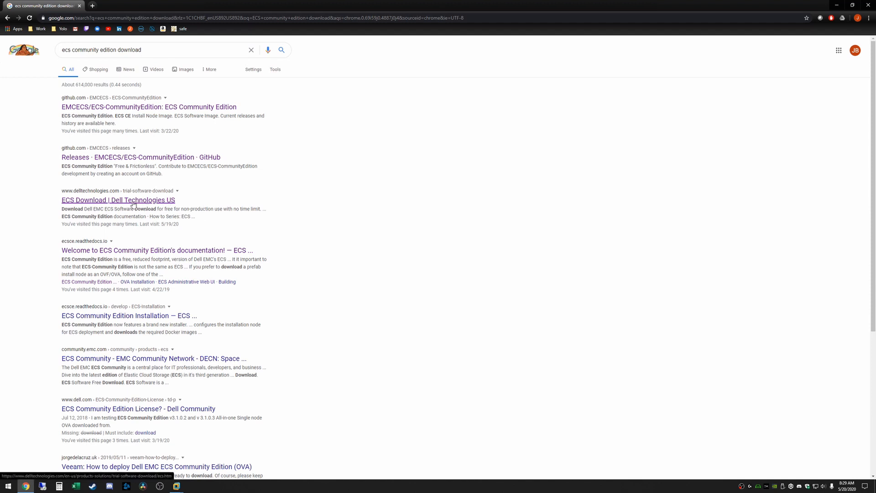
# Open the 'ECS Download | Dell Technologies US' result in a new tab and scroll to its Downloads section
pyautogui.rightClick(134, 199)
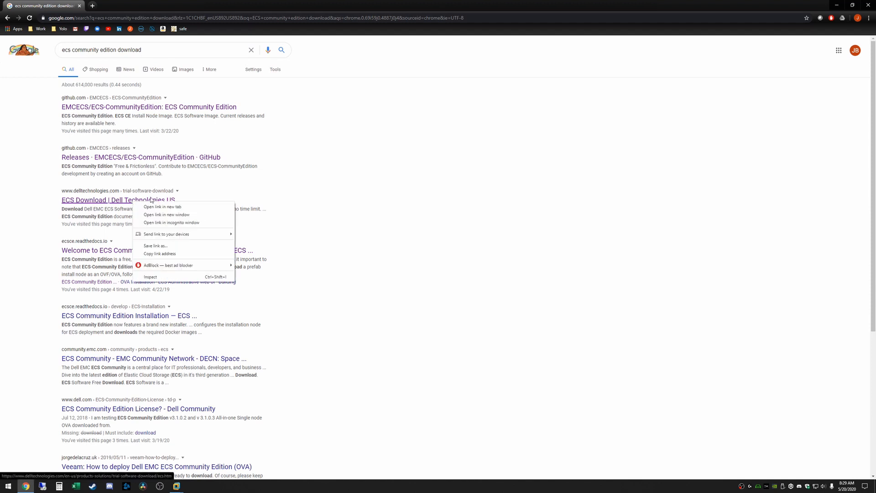
pyautogui.click(161, 206)
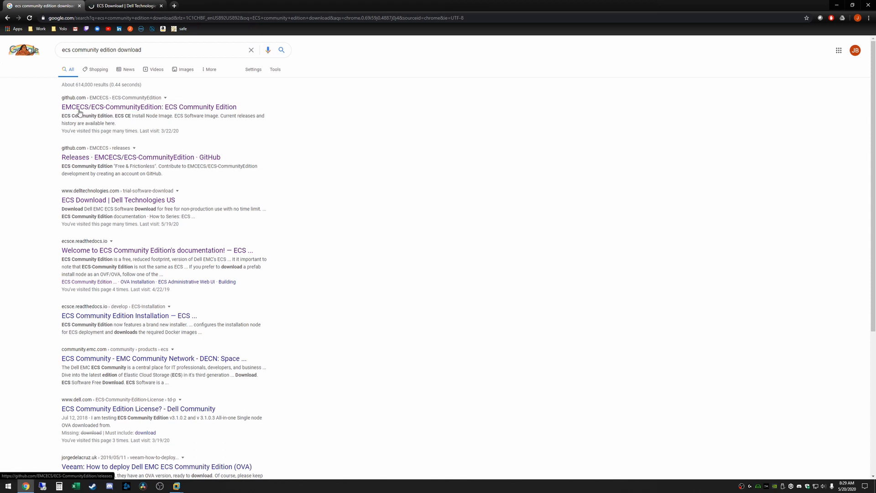
pyautogui.click(123, 5)
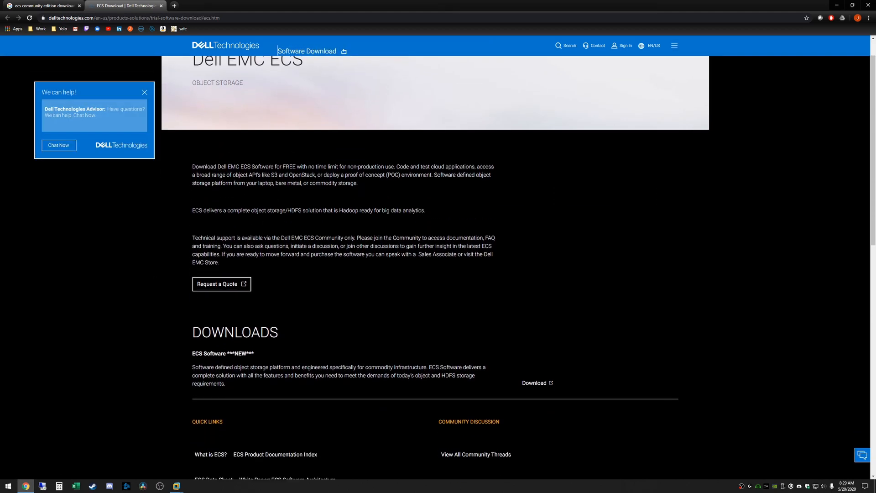
pyautogui.scroll(-3)
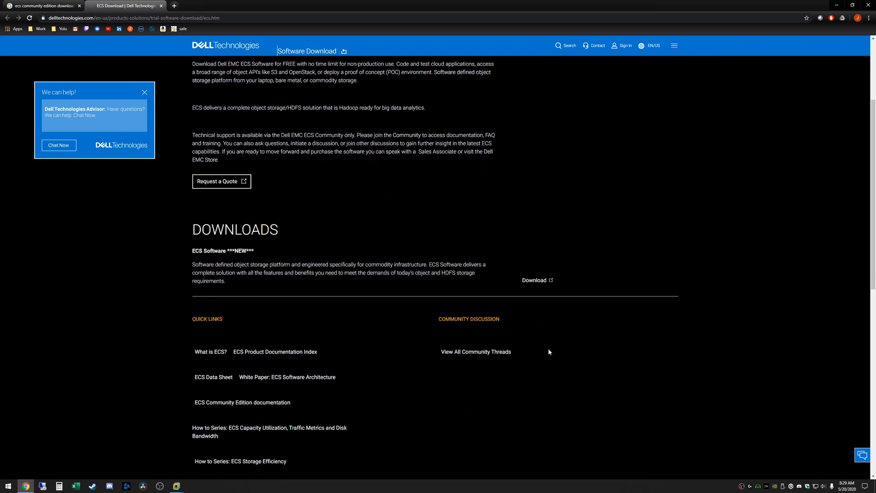
pyautogui.moveTo(540, 284)
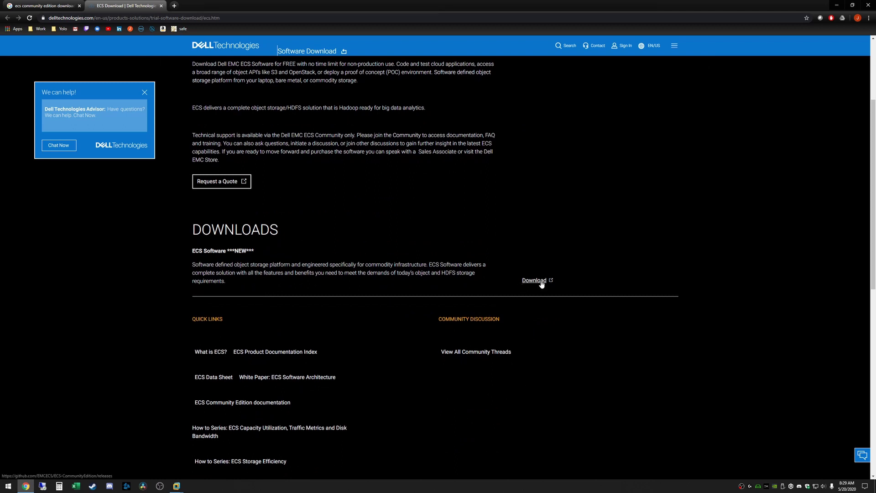
# Follow the Dell Download link to GitHub's ECS-CommunityEdition releases showing Install Node 2.9.1 for ECS 3.4.0.0
pyautogui.click(533, 280)
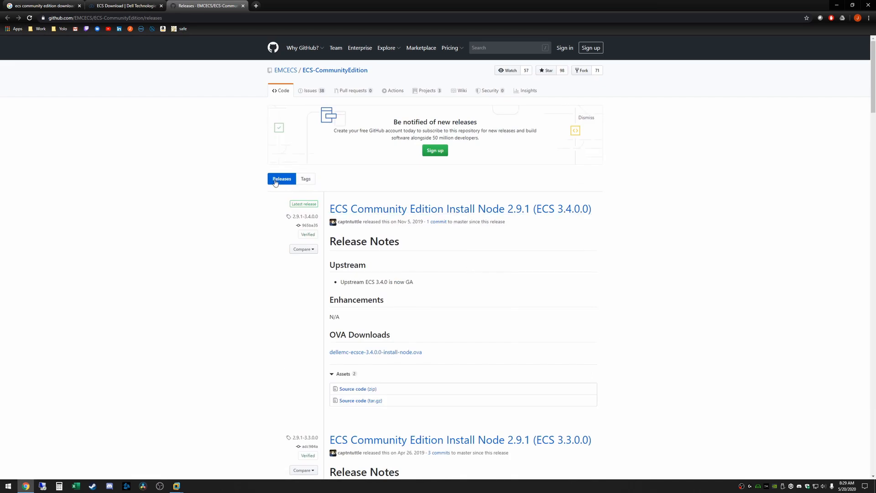
pyautogui.scroll(-3)
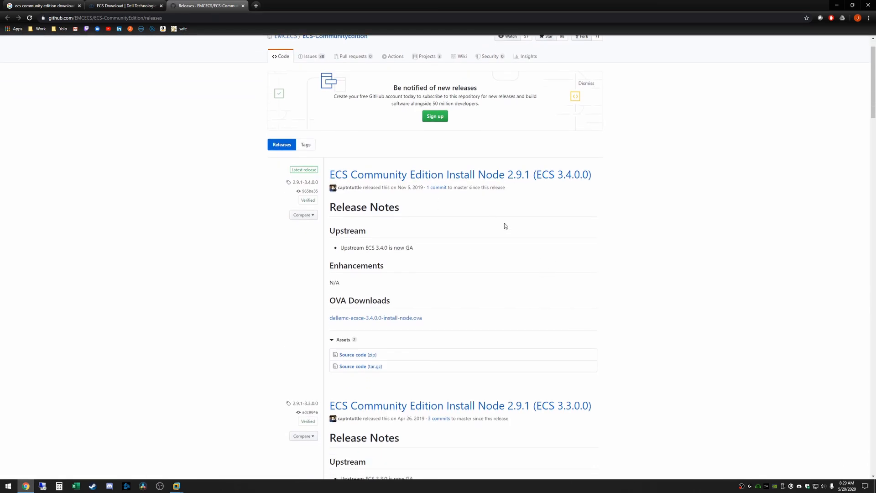
pyautogui.scroll(-3)
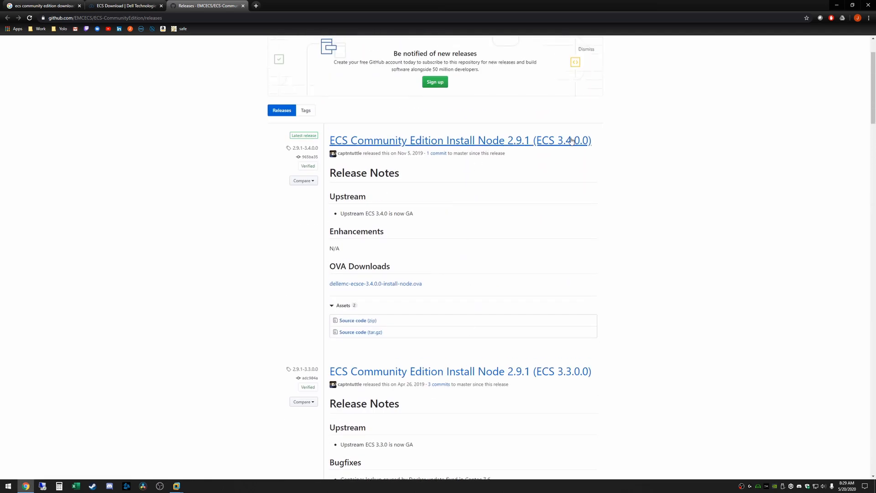
pyautogui.moveTo(454, 196)
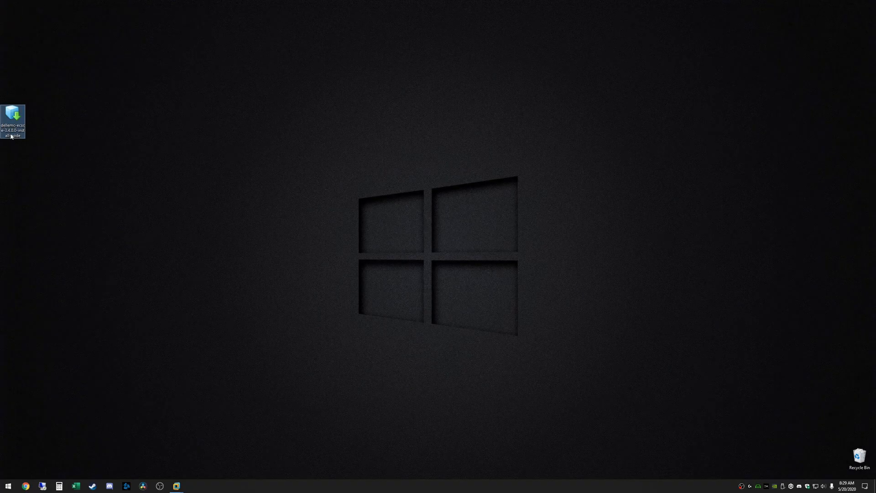
# Select the dellemc-ecsce 3.4.0.0 install node OVA file on the desktop
pyautogui.click(173, 324)
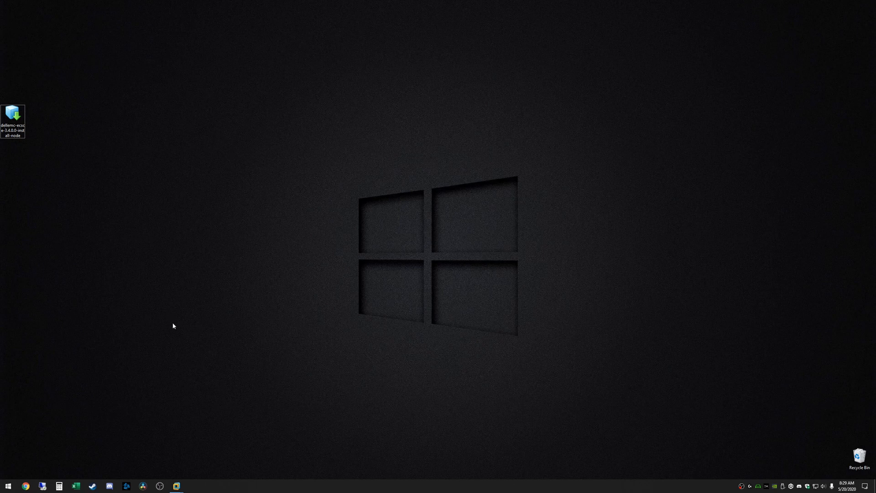
pyautogui.moveTo(182, 411)
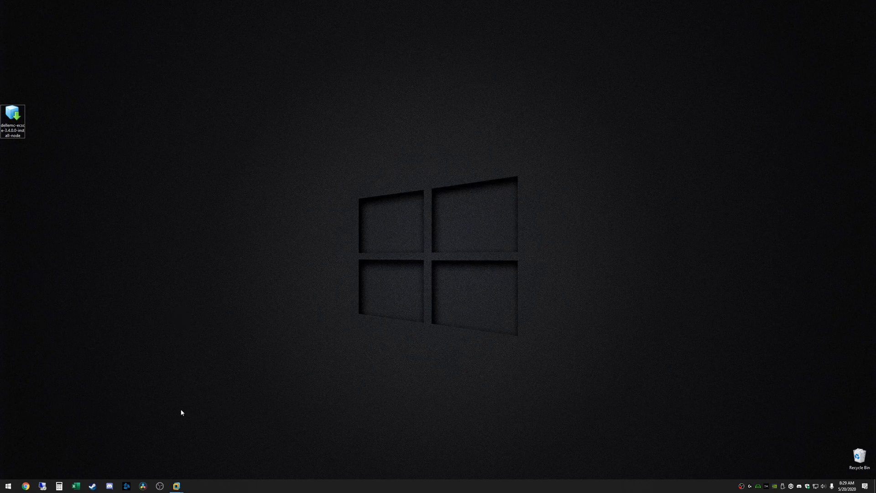
pyautogui.moveTo(191, 361)
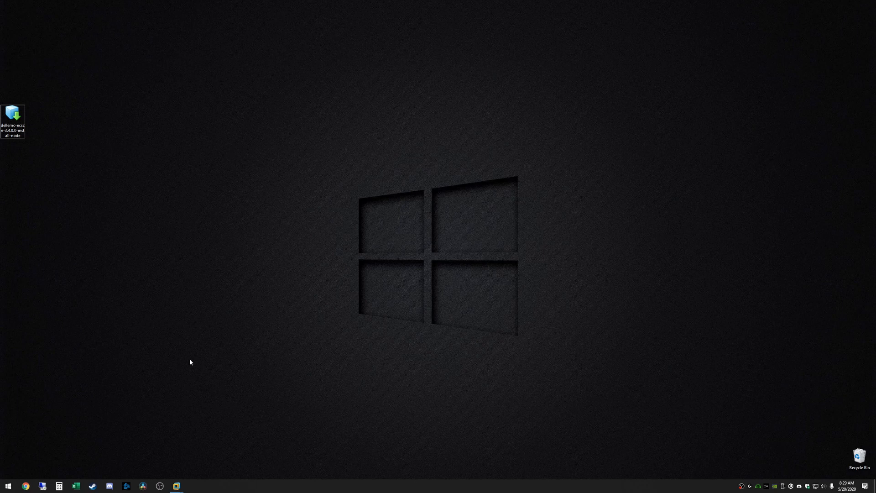
pyautogui.moveTo(208, 318)
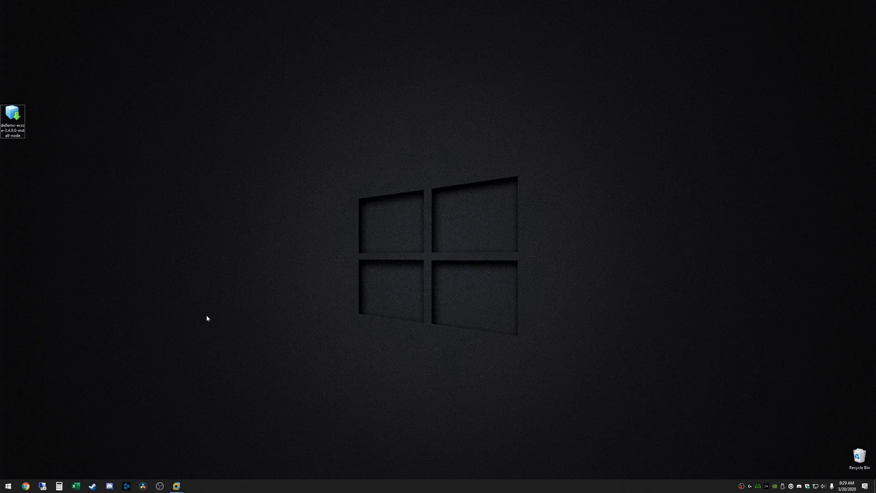
pyautogui.moveTo(268, 249)
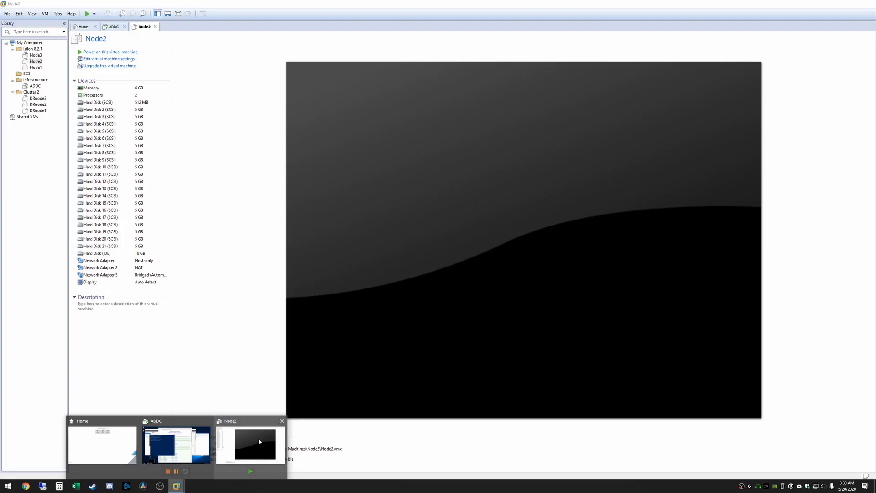
# Show the VMware Workstation Home page alongside the Node2 and ADDC tabs
pyautogui.click(84, 26)
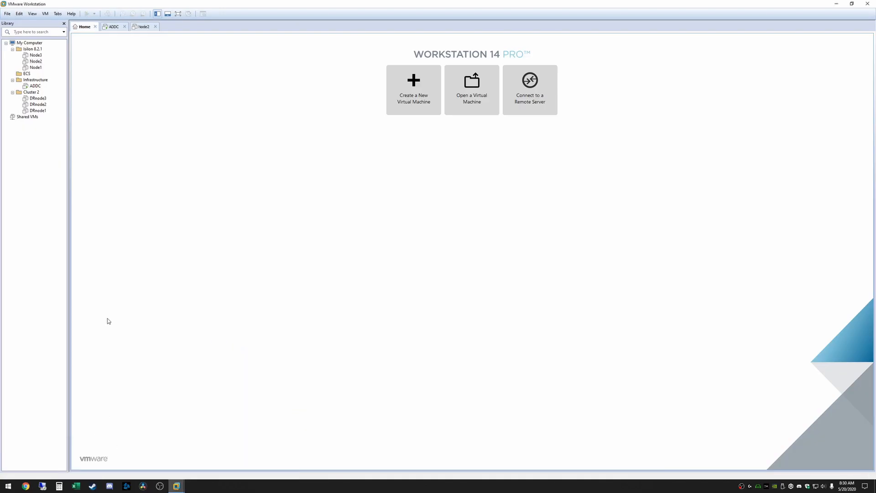
pyautogui.moveTo(45, 157)
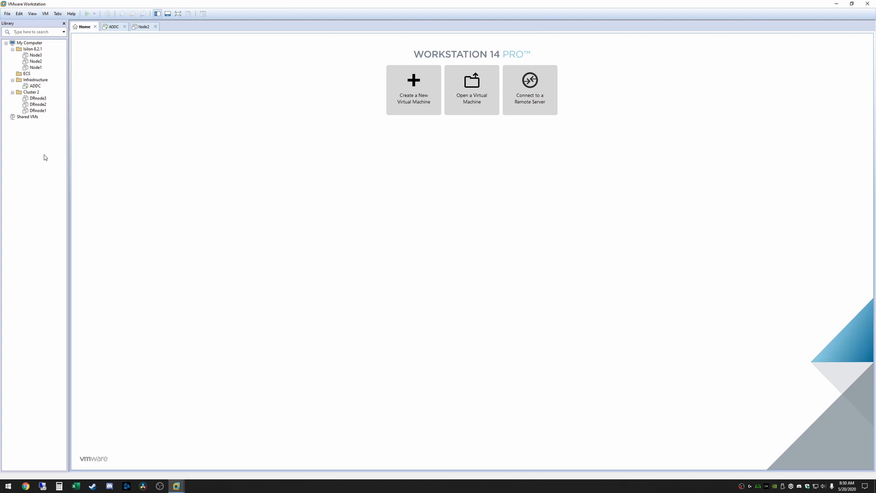
pyautogui.moveTo(31, 164)
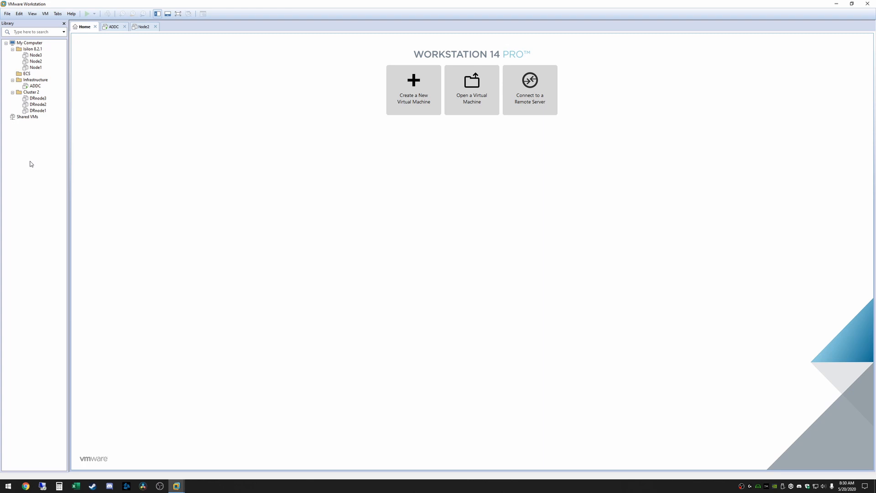
pyautogui.click(32, 60)
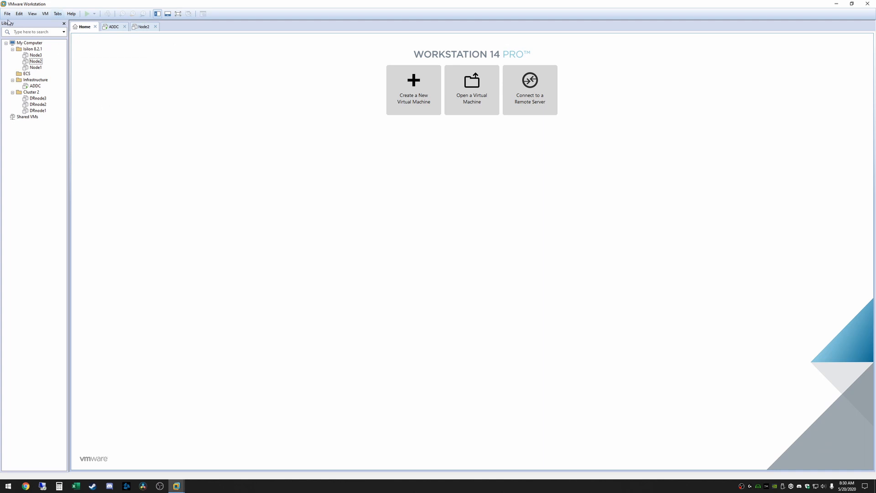
# Choose File > Open and pick the dellemc-ecsce-3.4.0.0-install-node OVA from the Desktop
pyautogui.click(8, 12)
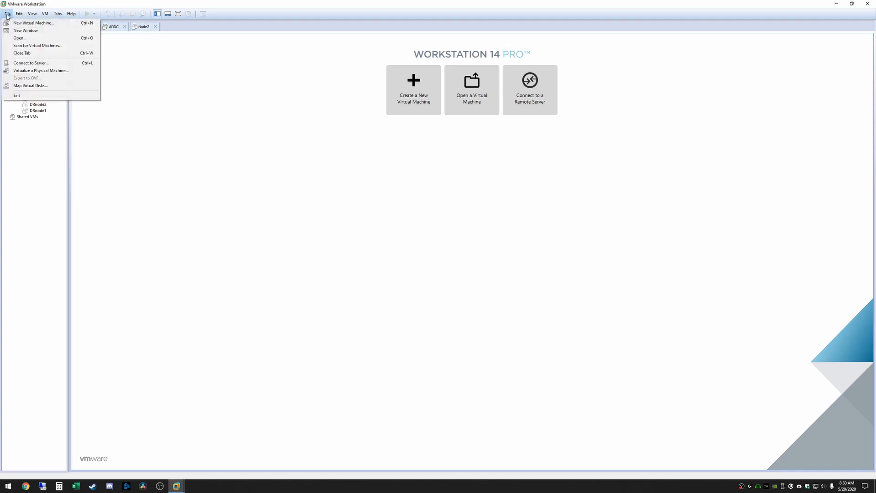
pyautogui.moveTo(32, 40)
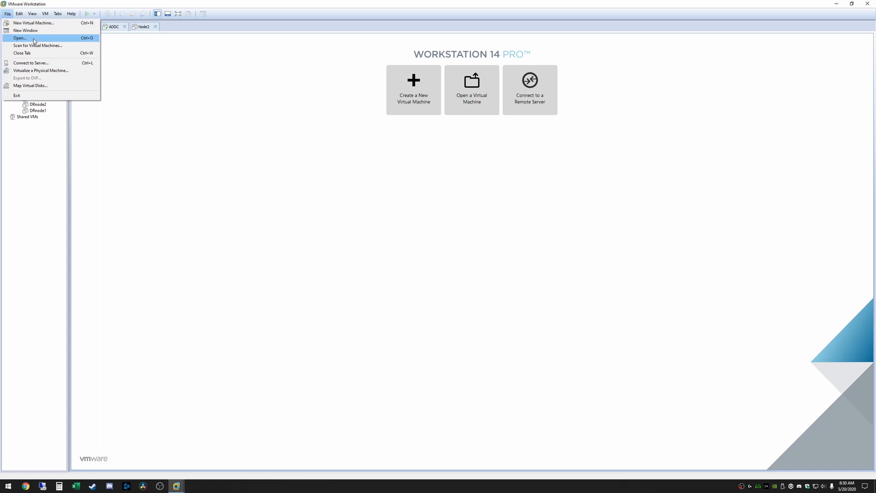
pyautogui.click(18, 32)
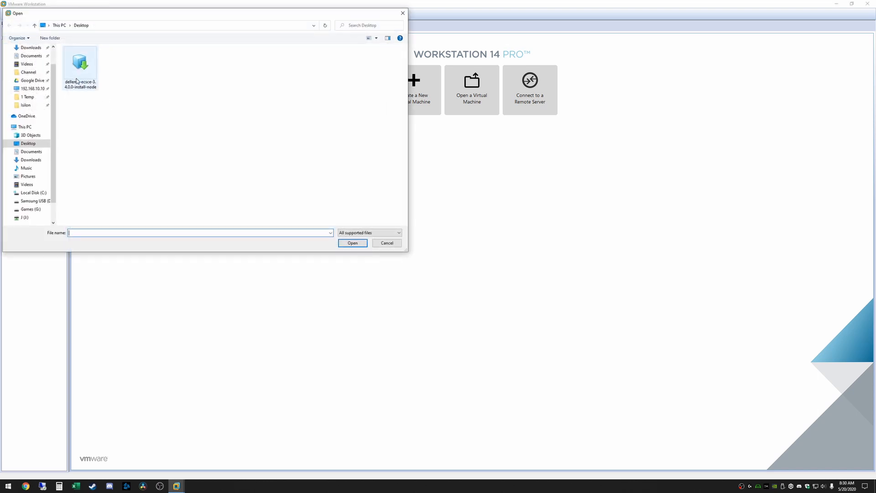
pyautogui.click(80, 62)
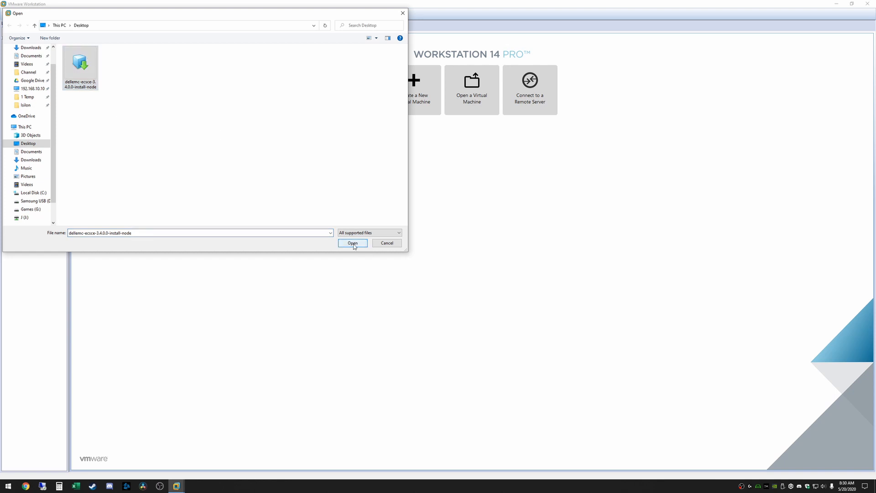
pyautogui.click(353, 243)
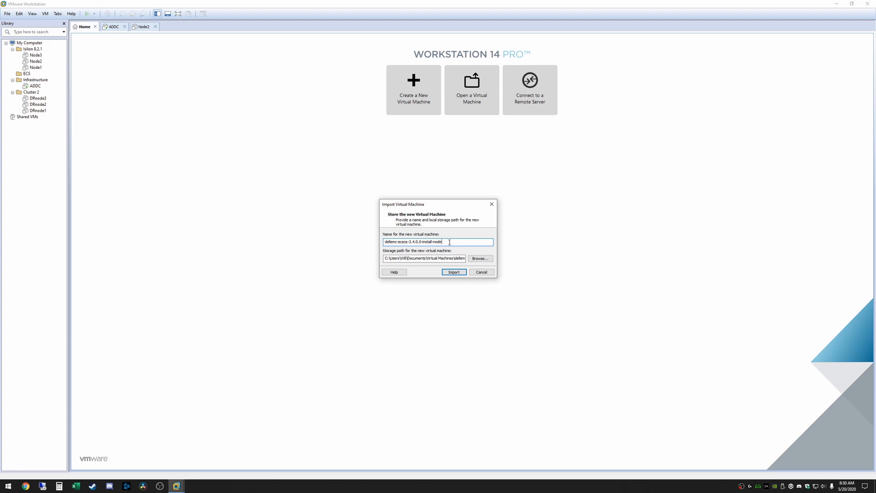
# Name the new virtual machine dellemc-ecsce-3.4.0.0 and start the import
pyautogui.doubleClick(431, 241)
pyautogui.write('.')
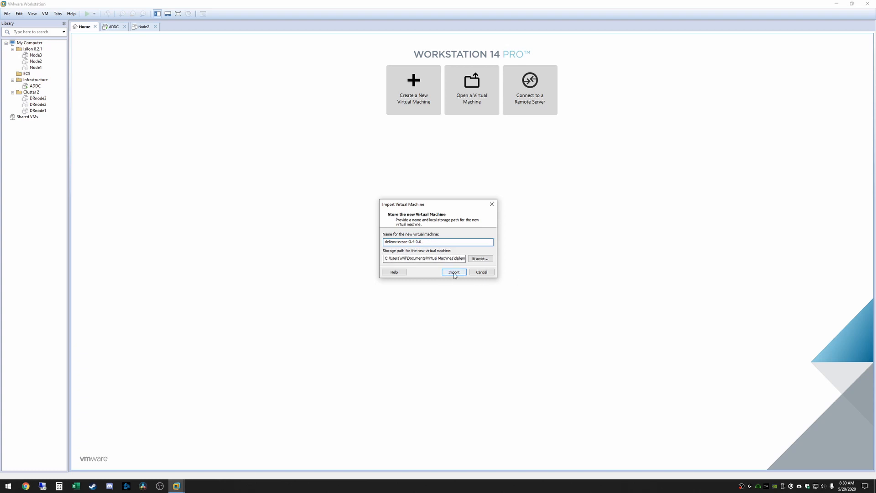
pyautogui.click(453, 272)
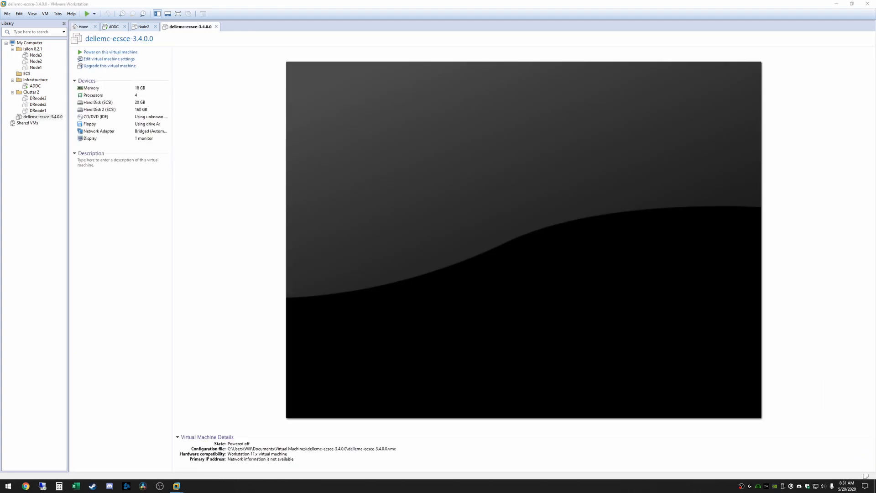
# Switch the dellemc-ecsce-3.4.0.0 machine's network adapter from Bridged to NAT in its hardware settings
pyautogui.click(37, 116)
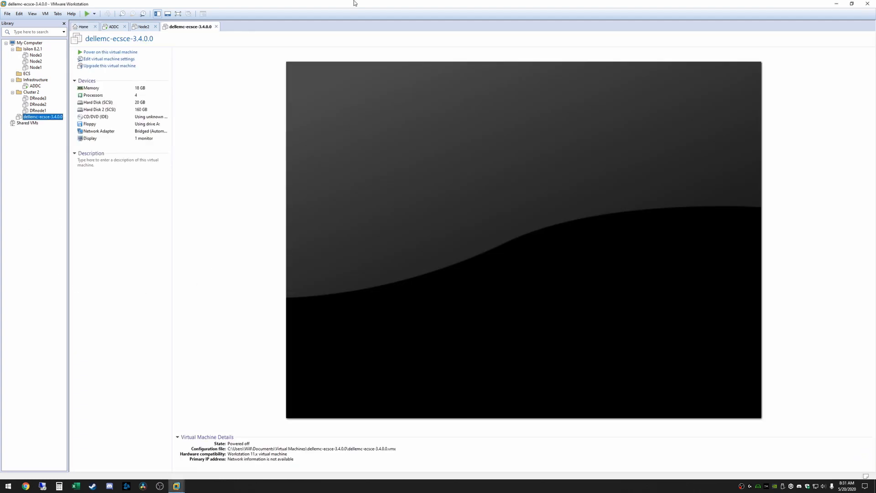
pyautogui.moveTo(36, 159)
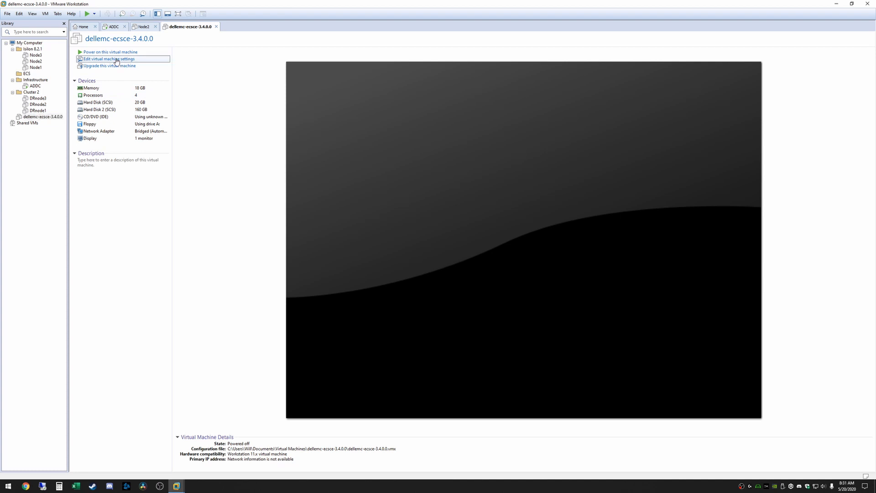
pyautogui.click(109, 58)
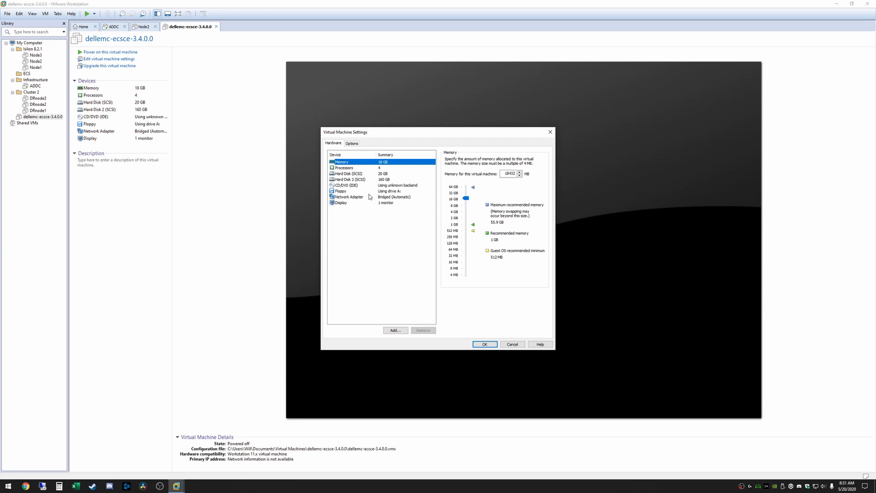
pyautogui.click(348, 197)
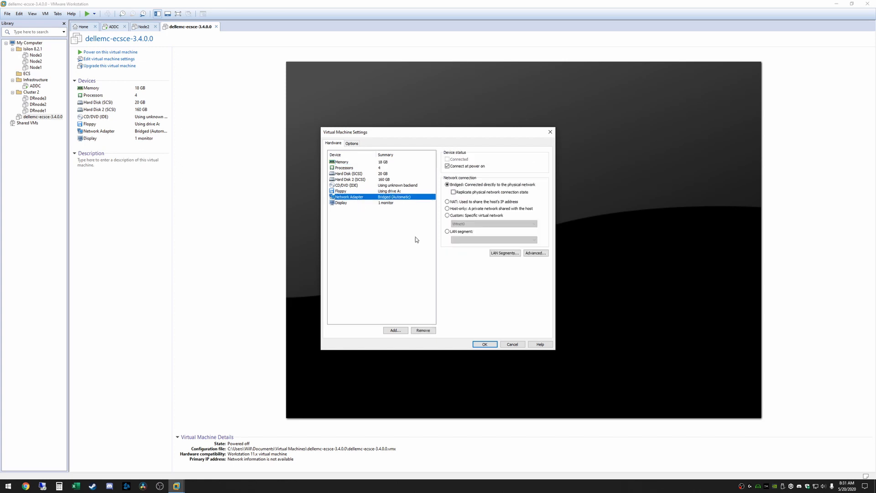
pyautogui.click(447, 202)
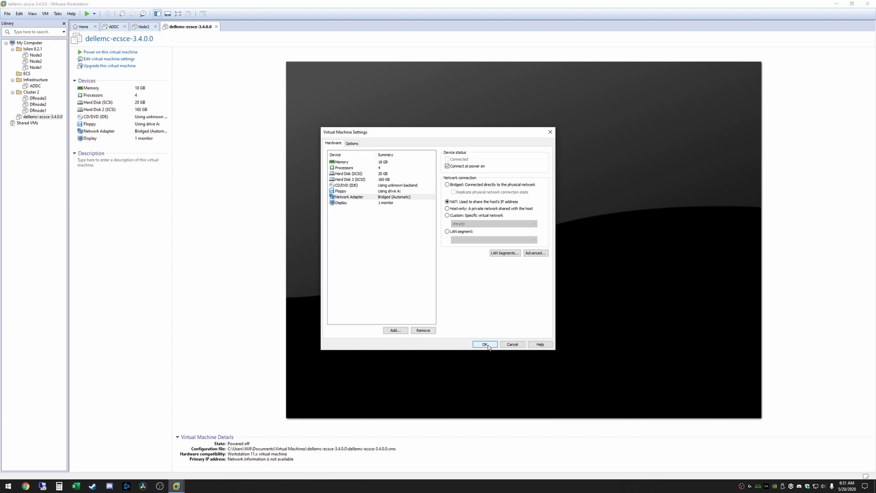
pyautogui.click(484, 344)
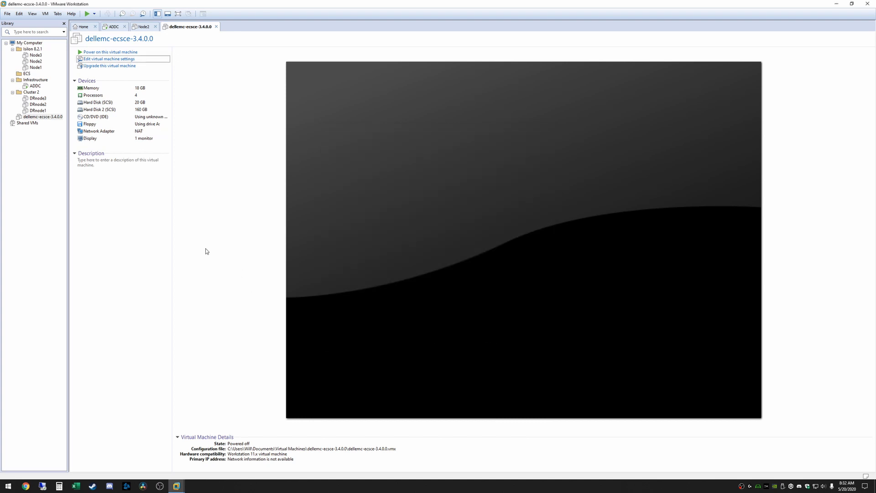
pyautogui.click(86, 186)
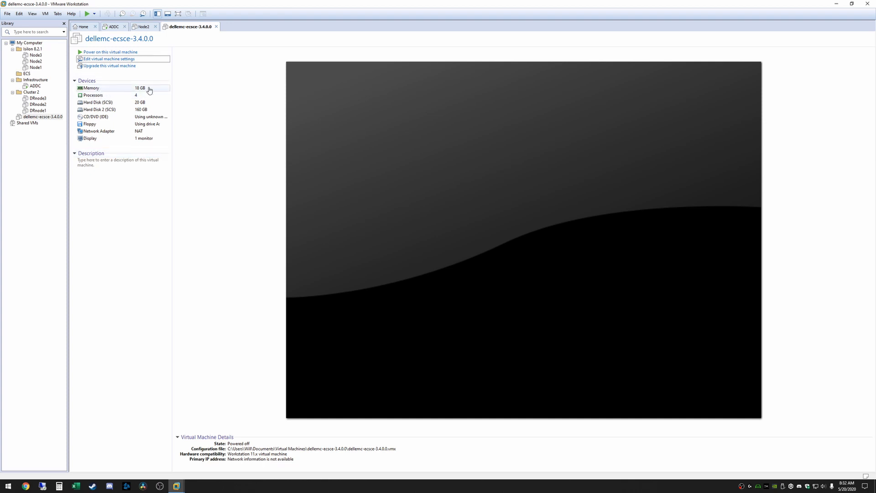
pyautogui.moveTo(113, 96)
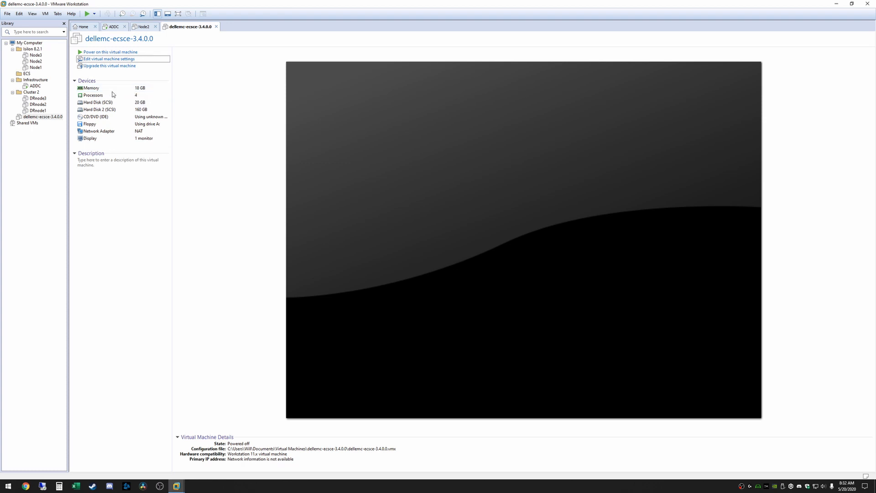
pyautogui.moveTo(115, 92)
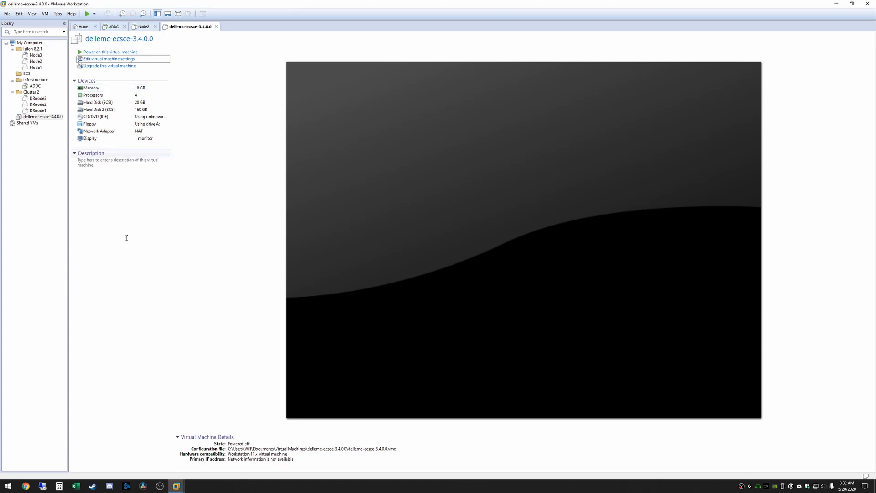
pyautogui.moveTo(140, 241)
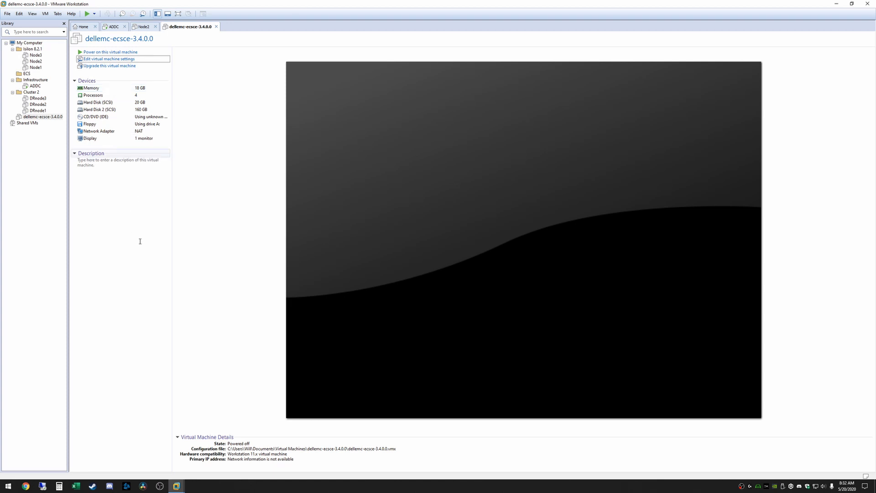
pyautogui.moveTo(104, 53)
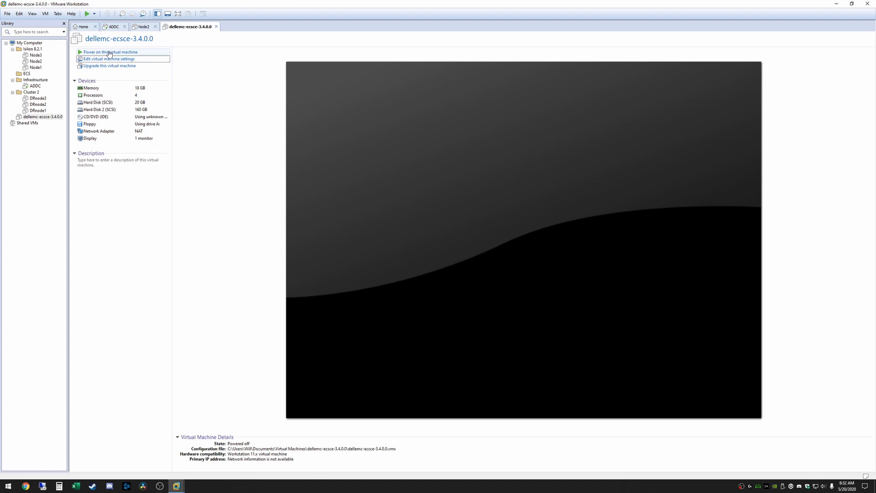
# Power on the dellemc-ecsce-3.4.0.0 machine and let it boot to the CentOS login prompt
pyautogui.click(110, 51)
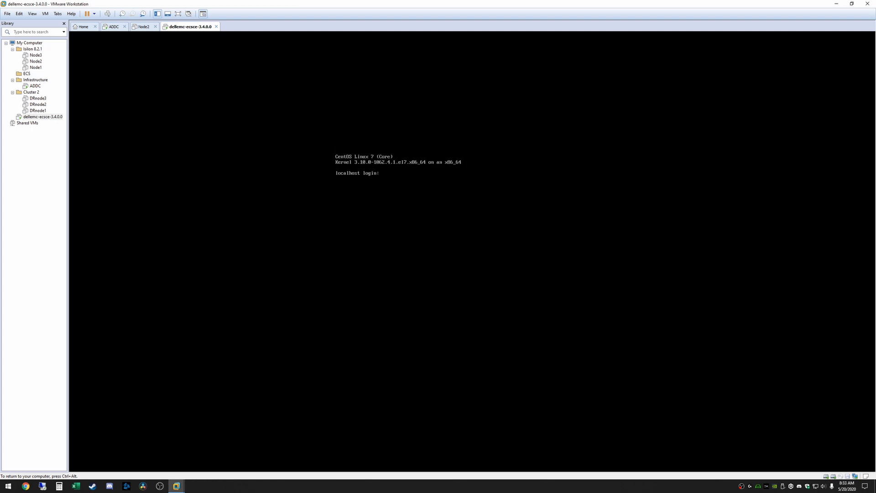
# Log in to the CentOS console as admin and enter the nmtui command at the shell
pyautogui.write('admin')
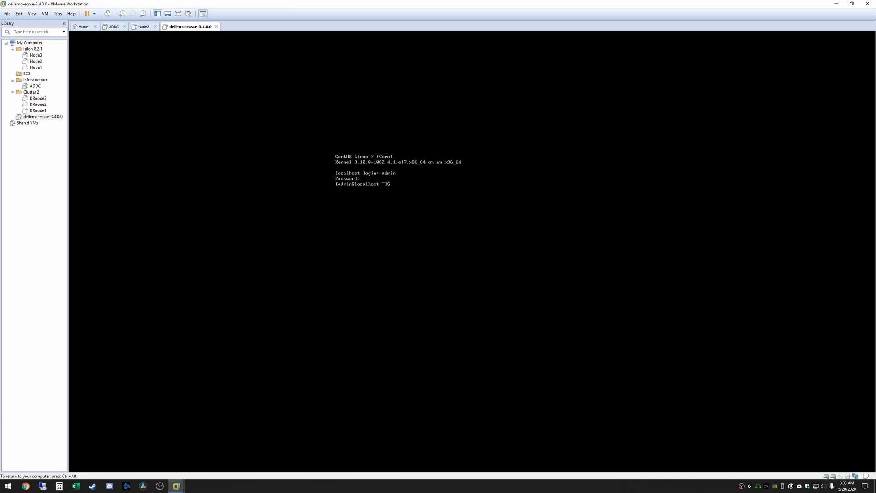
pyautogui.write('nmtui')
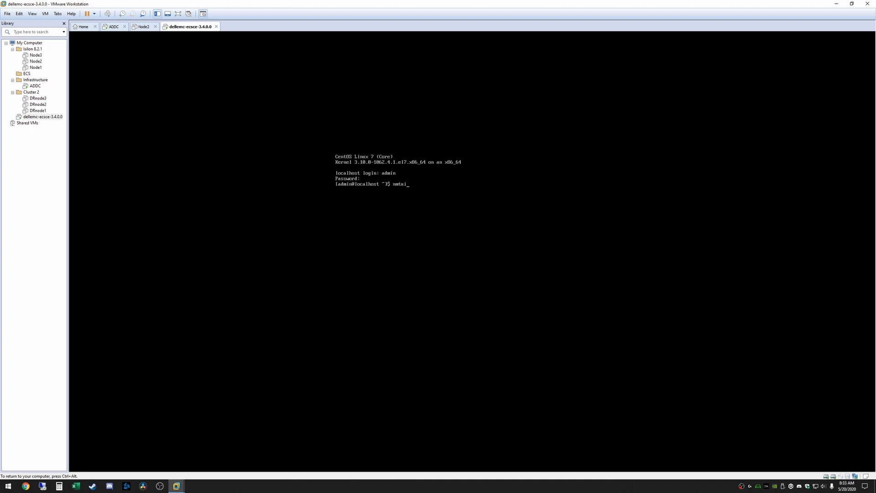
# Launch nmtui, edit the ens160 connection and set its IPv4 configuration to Manual
pyautogui.press('Return')
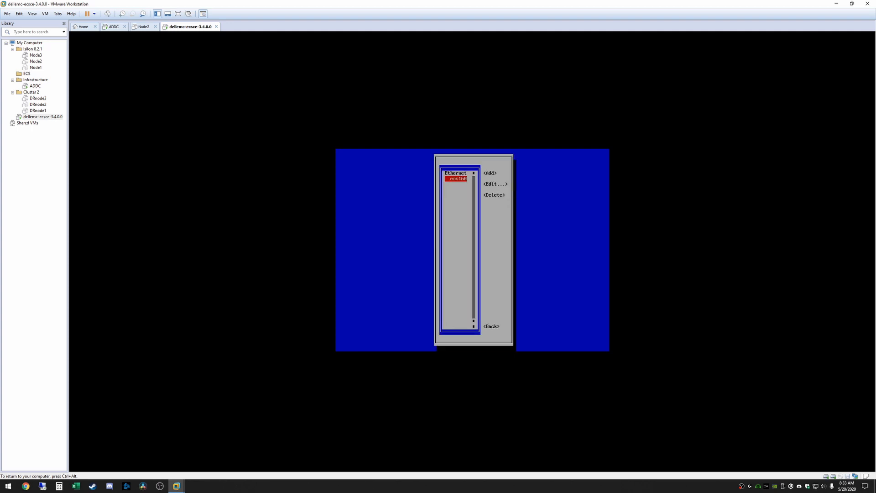
pyautogui.click(495, 183)
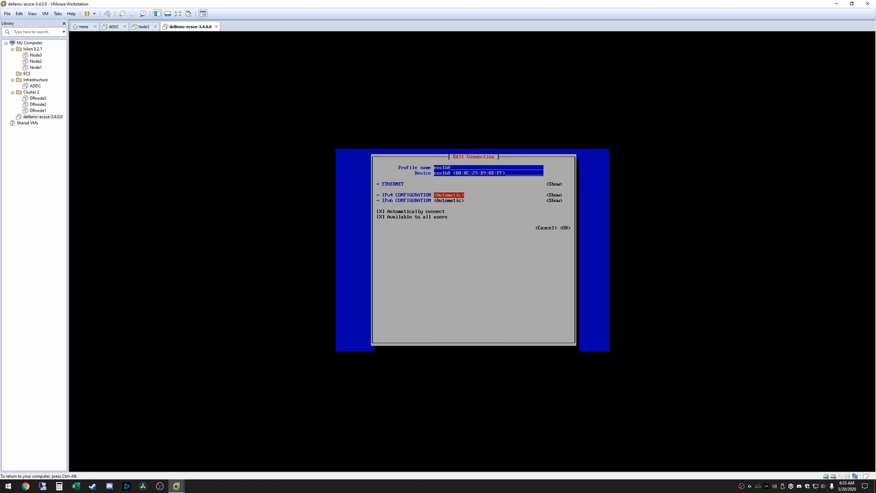
pyautogui.click(449, 194)
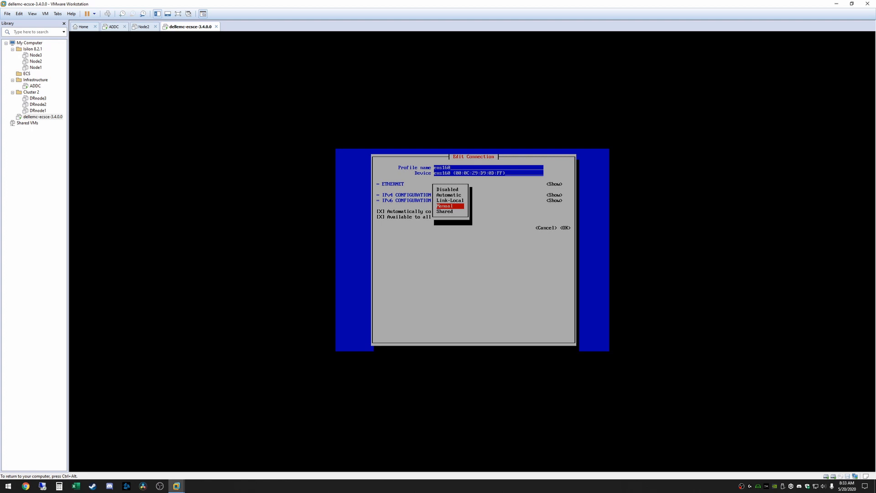
pyautogui.click(444, 206)
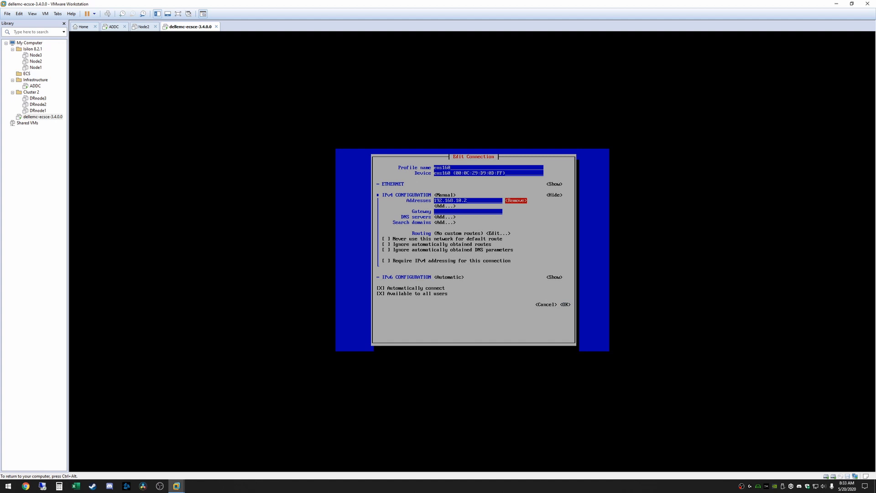
# Enter address 192.168.10.20, gateway 192.168.10.2 and DNS 192.168.10.6, then save the connection
pyautogui.write('192.168.10.2')
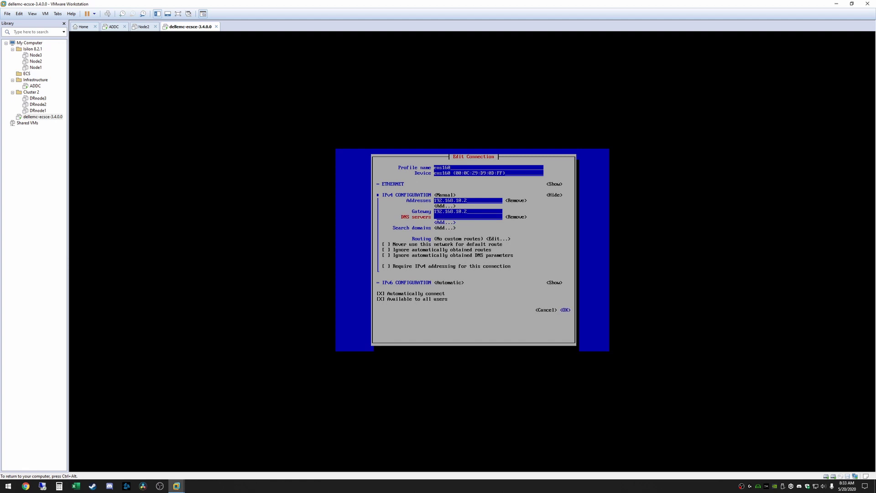
pyautogui.write('0')
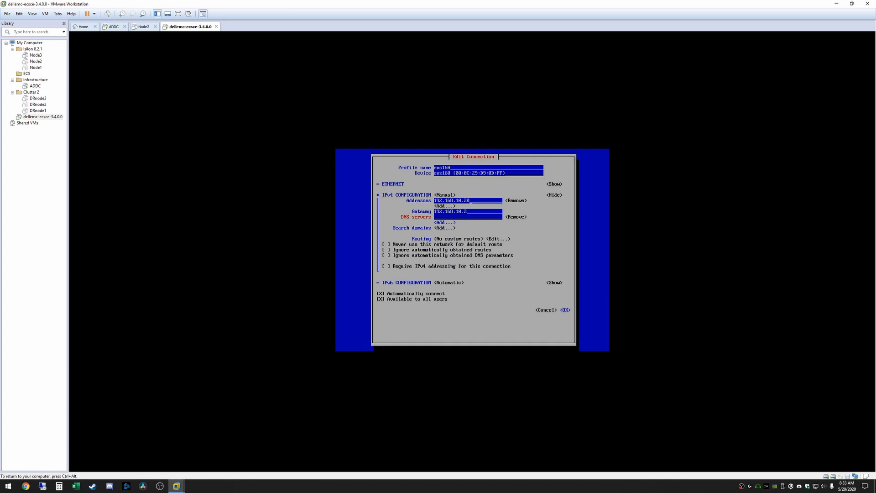
pyautogui.write('192.168.10.6')
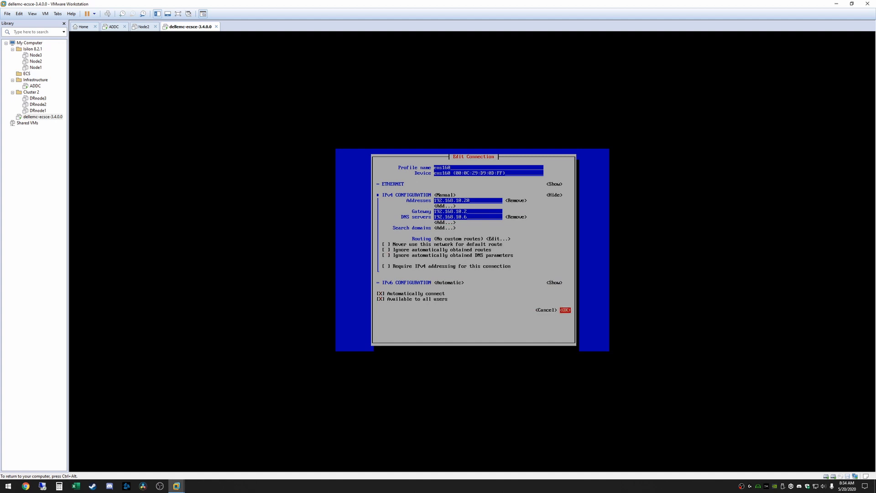
pyautogui.click(564, 310)
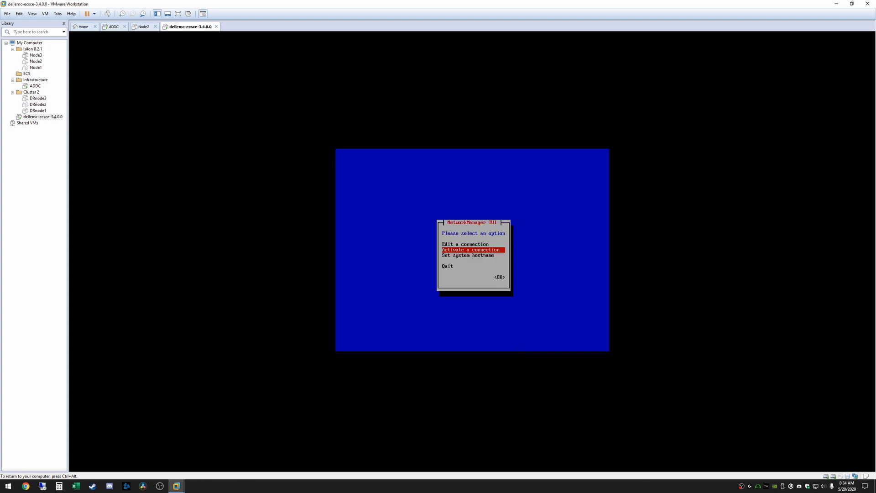
# Quit nmtui back to the admin shell prompt
pyautogui.press('Down')
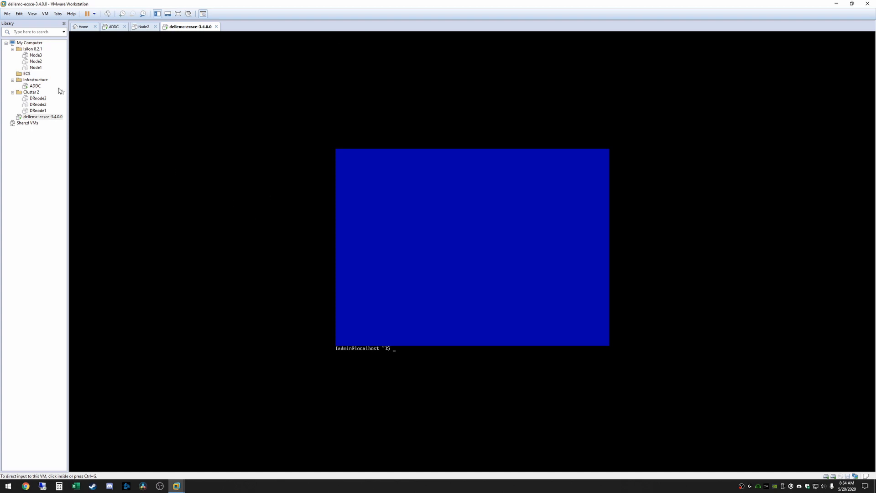
pyautogui.moveTo(35, 86)
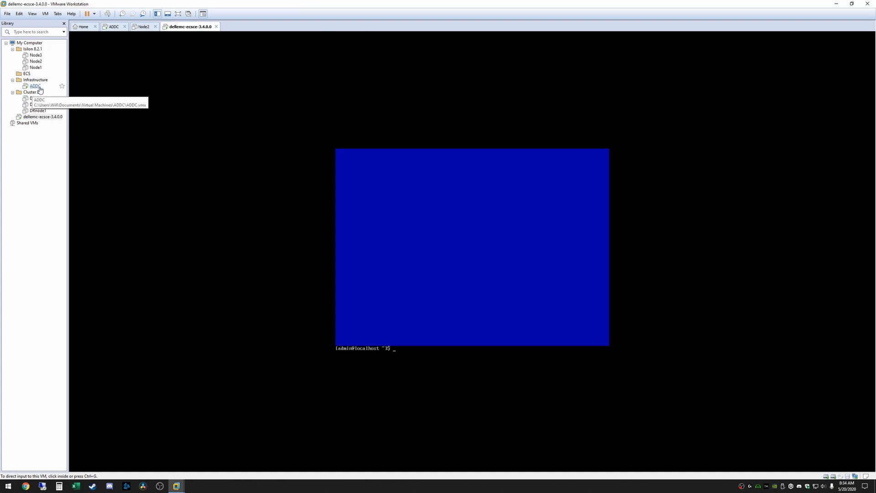
# Ping 192.168.10.20 from the ADDC VM's PowerShell, then return to the dellemc-ecsce-3.4.0.0 VM
pyautogui.click(113, 26)
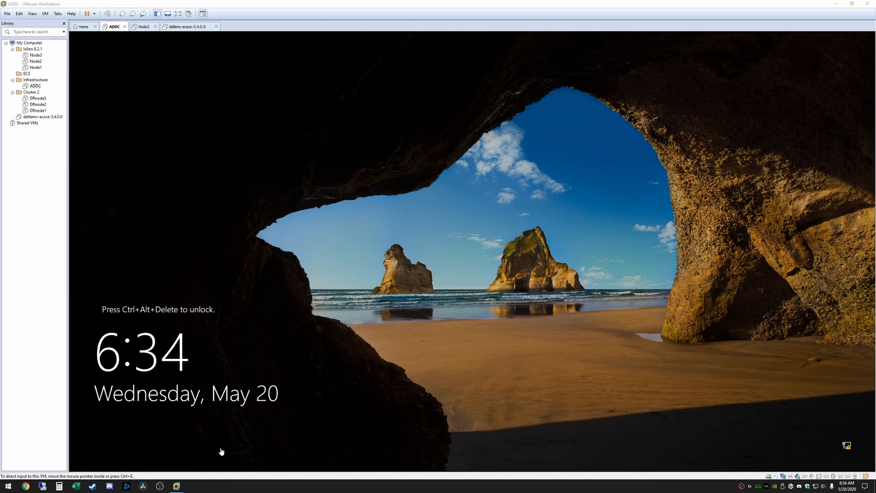
pyautogui.moveTo(856, 129)
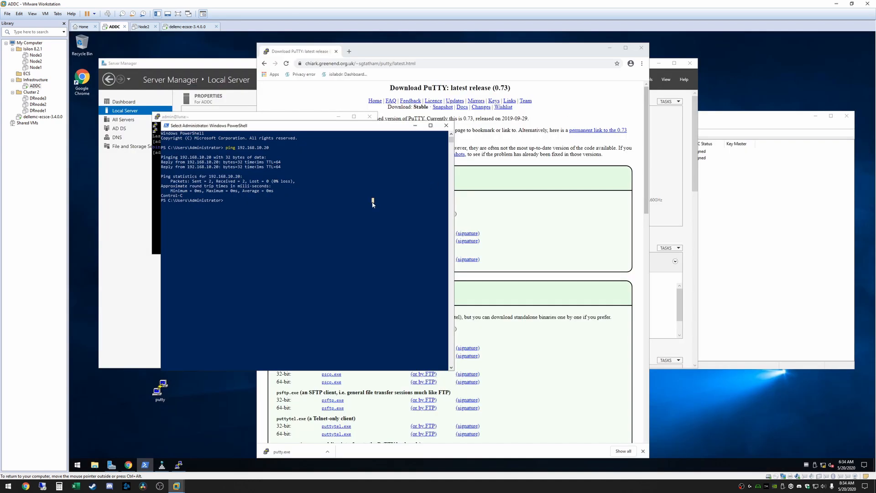
pyautogui.write('ping 192.168.10.20')
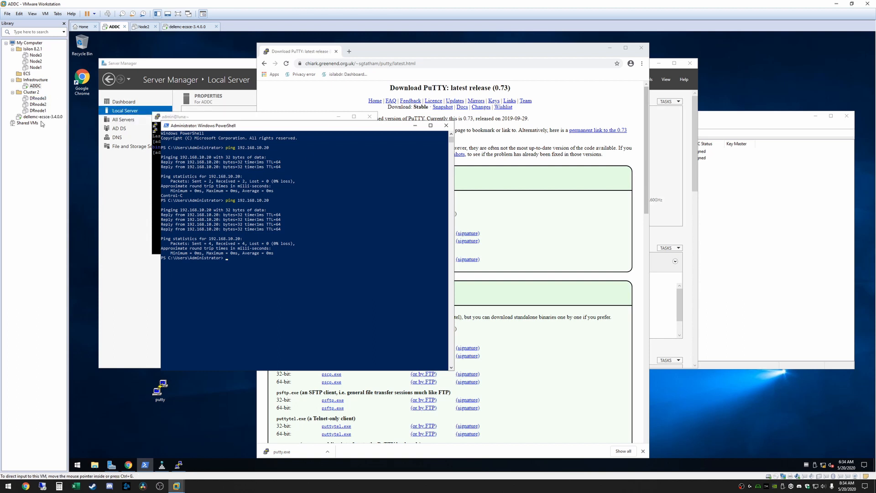
pyautogui.click(189, 27)
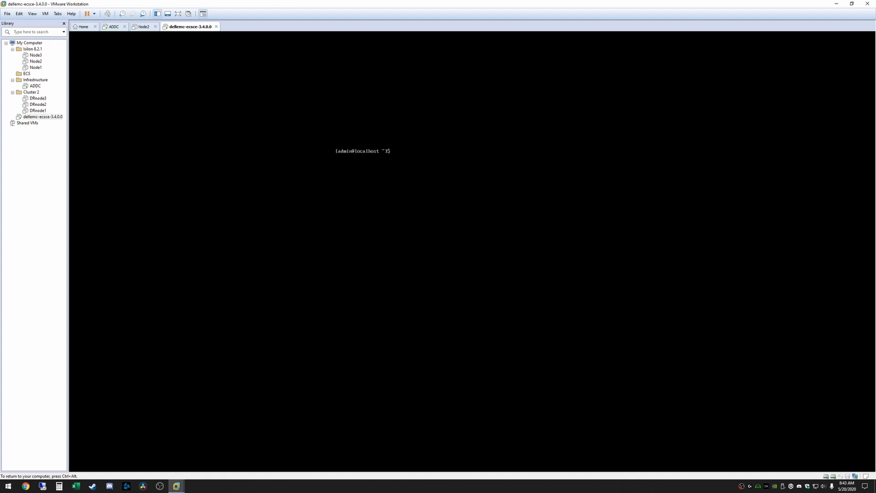
# Change into the ECS-CommunityEdition directory and open deploy.yml in vi
pyautogui.write('cd')
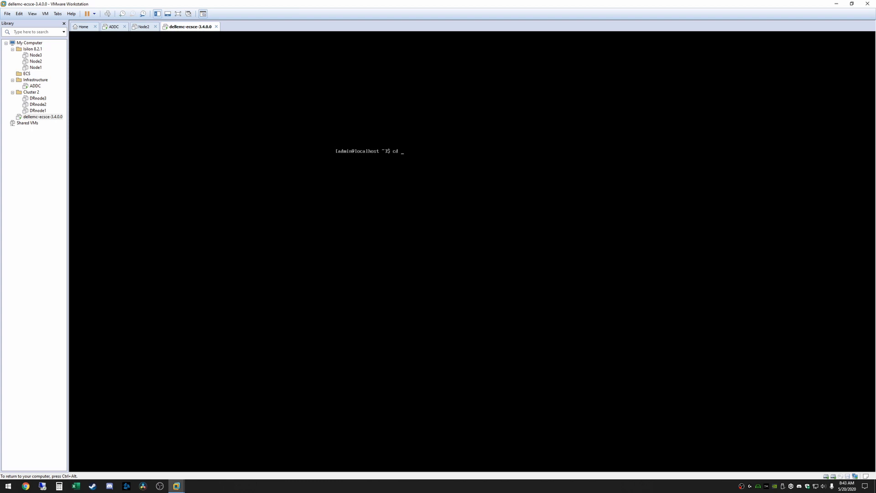
pyautogui.write('ECS-CommunityEdition/')
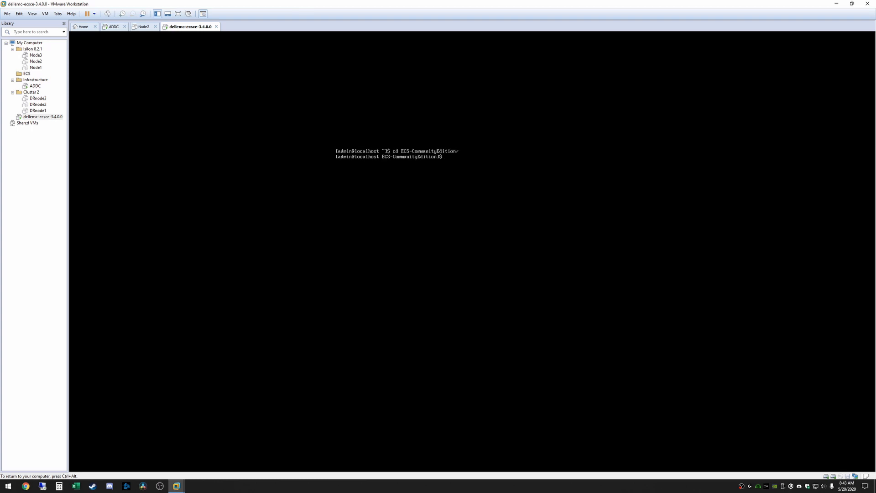
pyautogui.write('vi')
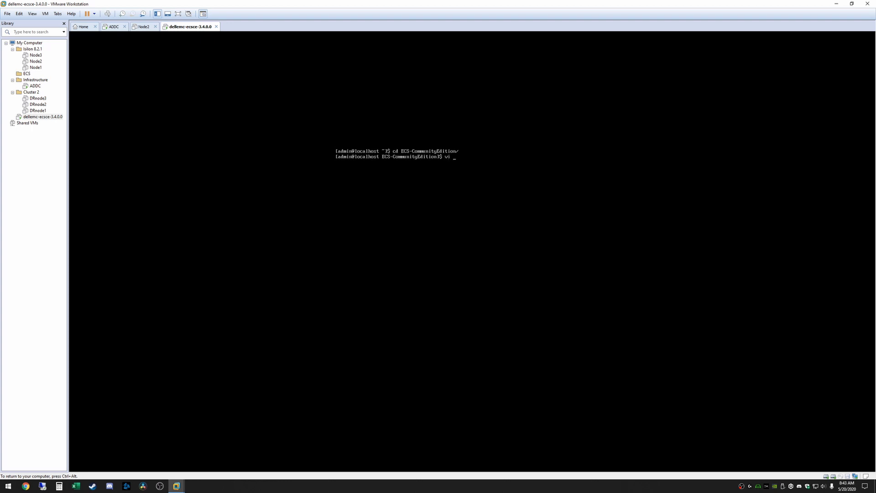
pyautogui.write('deploy.yml')
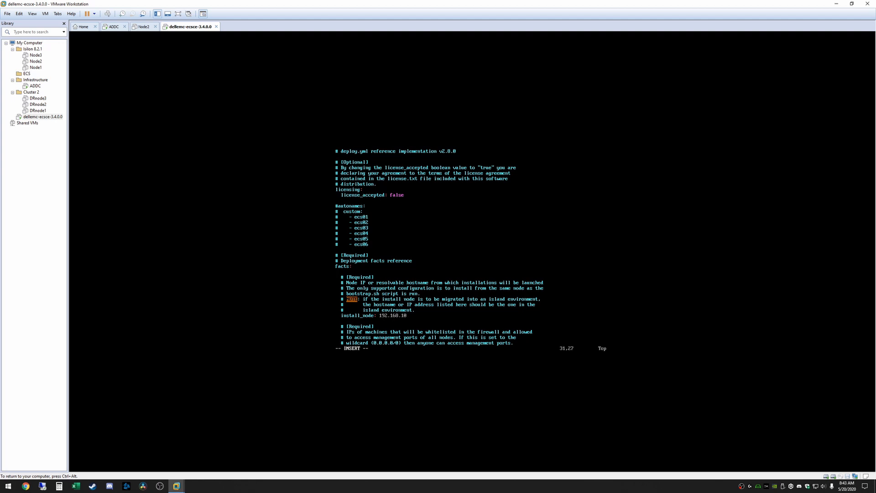
# Set install_node to 192.168.10.20 and the DNS/NTP servers to 192.168.10.6
pyautogui.write('20')
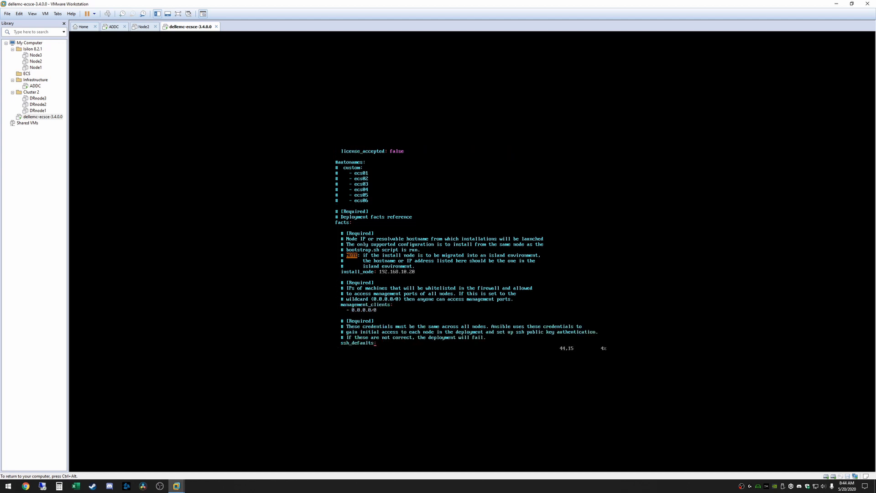
pyautogui.scroll(-3)
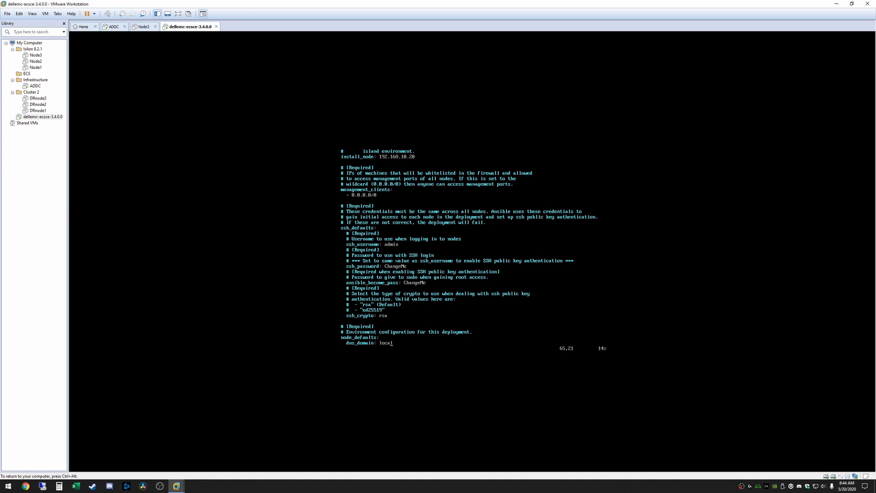
pyautogui.scroll(-3)
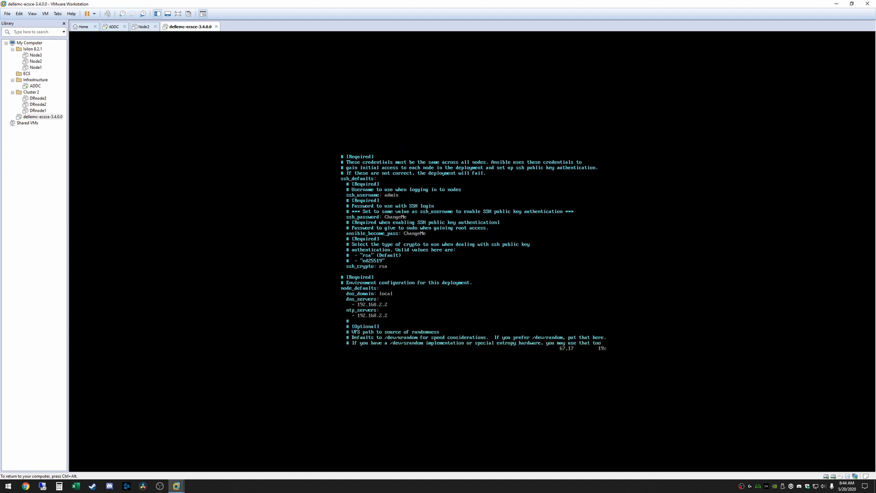
pyautogui.press('i')
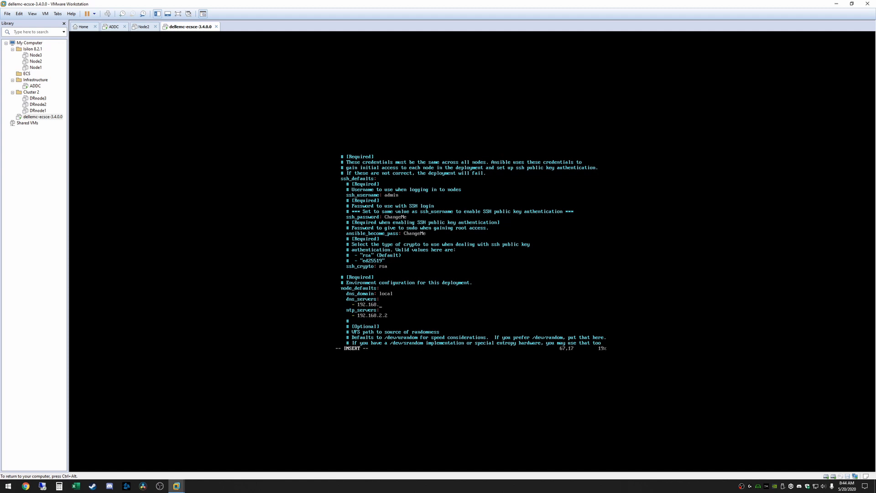
pyautogui.write('10.')
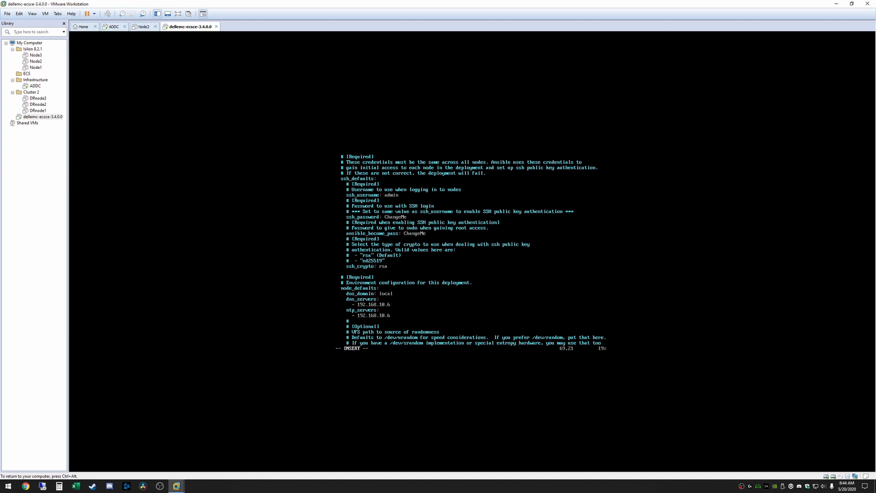
# Set the sp1 storage pool member to 192.168.10.20 and its block device to /dev/sdb
pyautogui.scroll(-3)
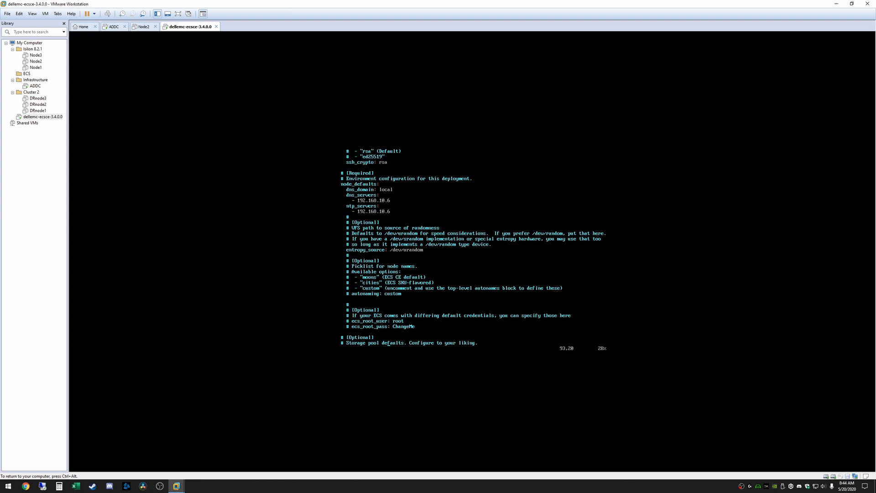
pyautogui.scroll(-3)
pyautogui.write('- 192.168.')
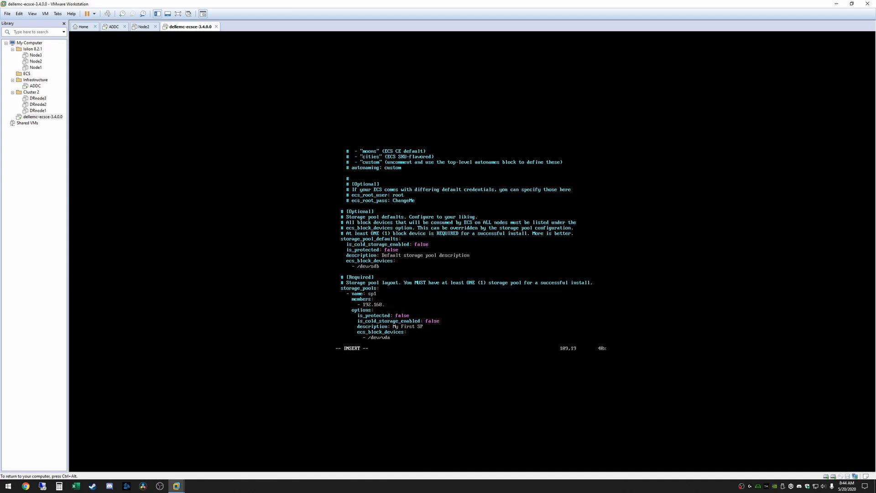
pyautogui.write('10.20')
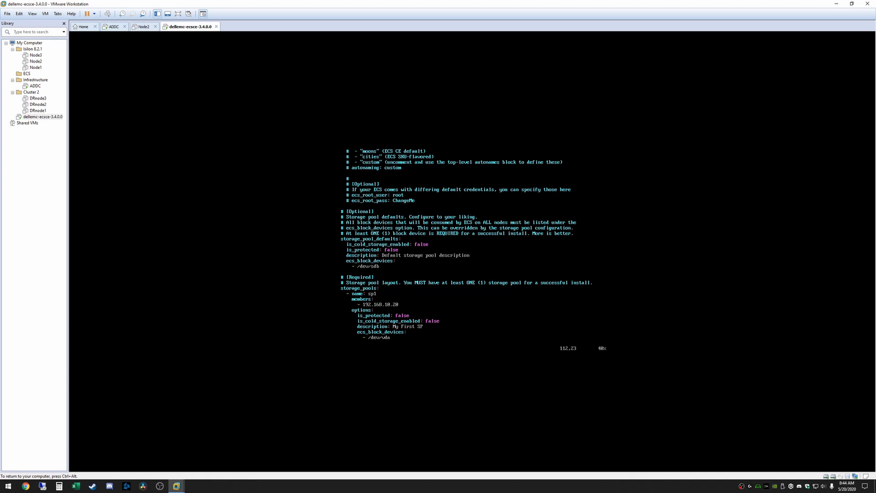
pyautogui.press('i')
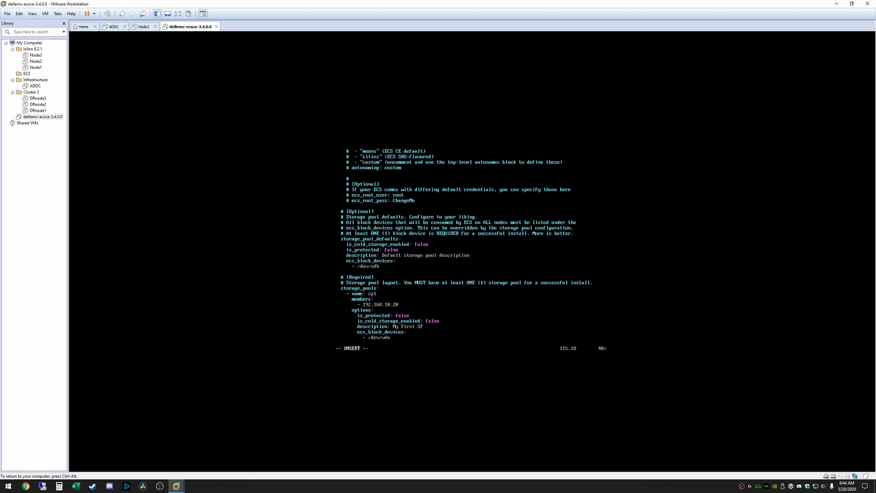
pyautogui.press('BackSpace')
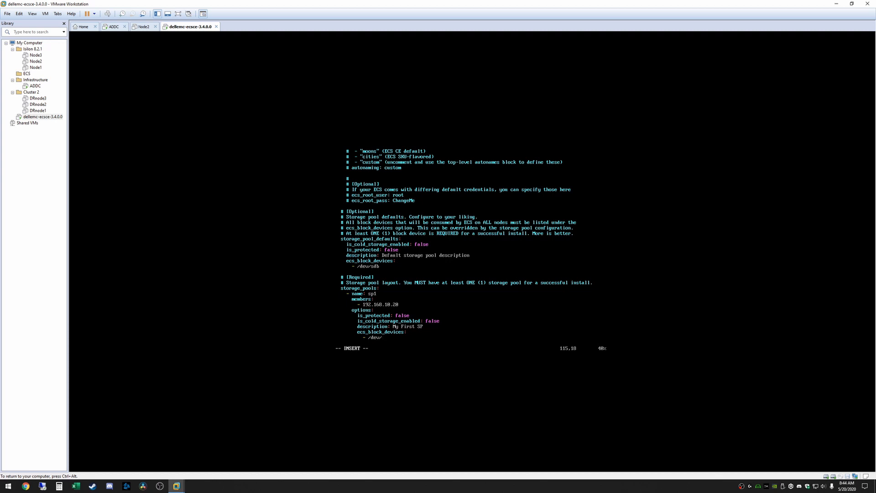
pyautogui.write('sdb')
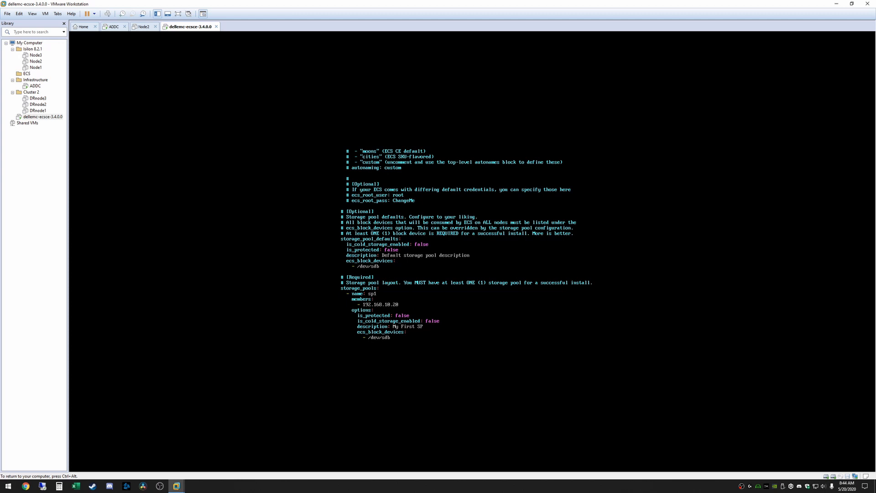
# Review the rest of deploy.yml, then write and quit vi with :wq
pyautogui.scroll(-3)
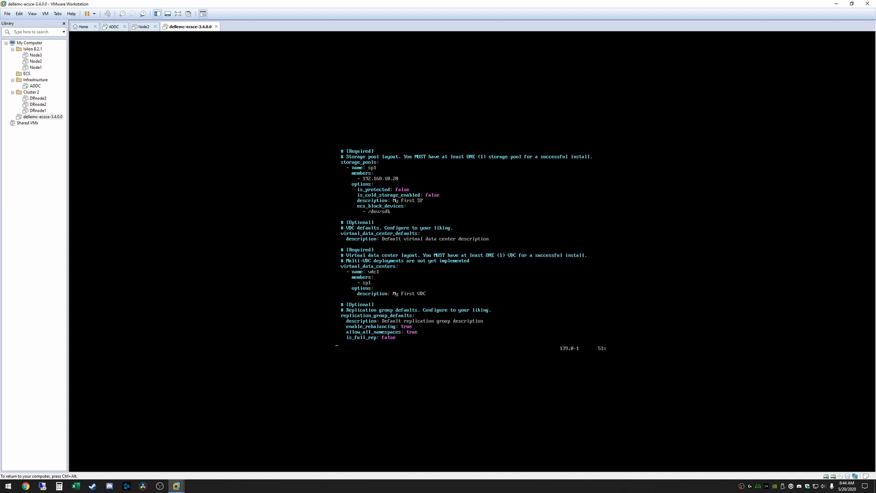
pyautogui.scroll(-3)
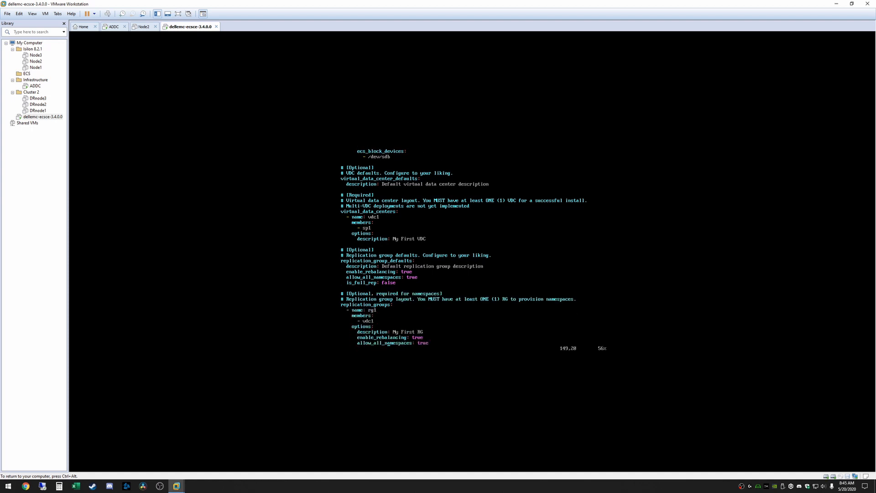
pyautogui.scroll(-3)
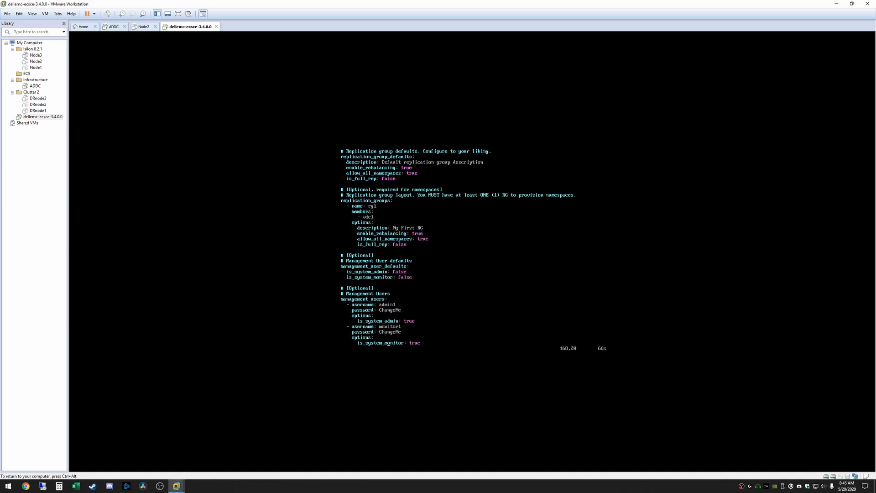
pyautogui.scroll(-3)
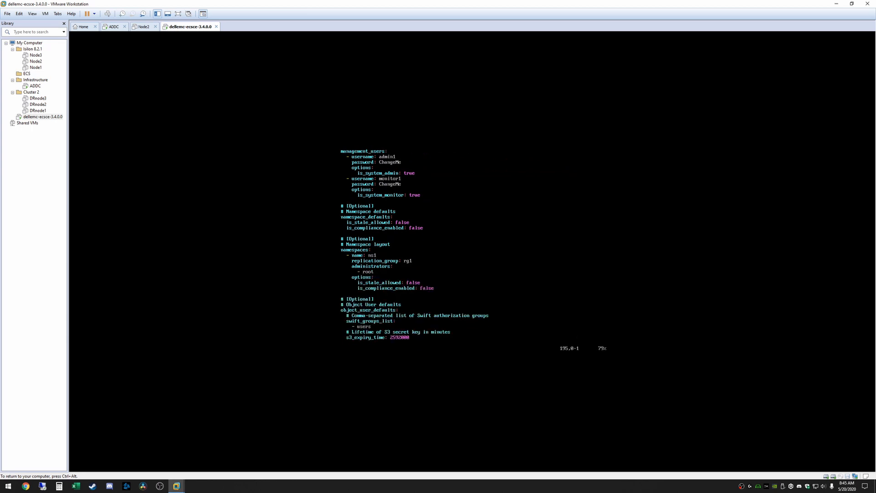
pyautogui.scroll(-3)
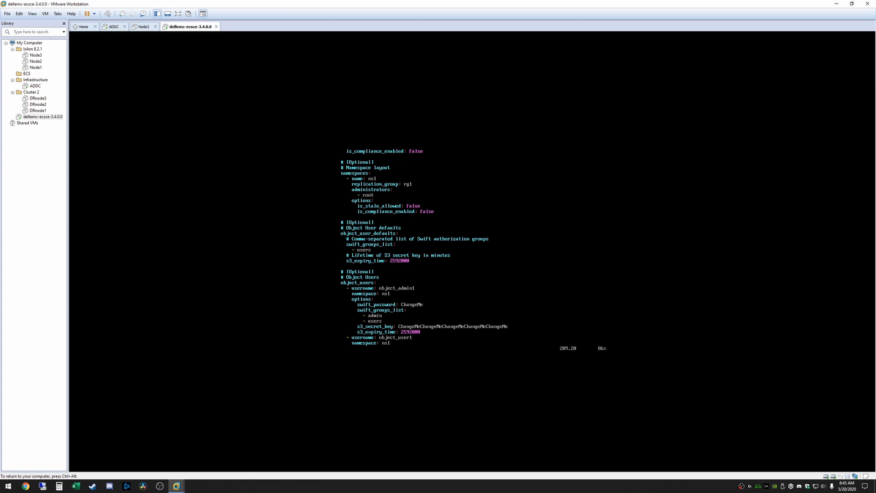
pyautogui.scroll(-3)
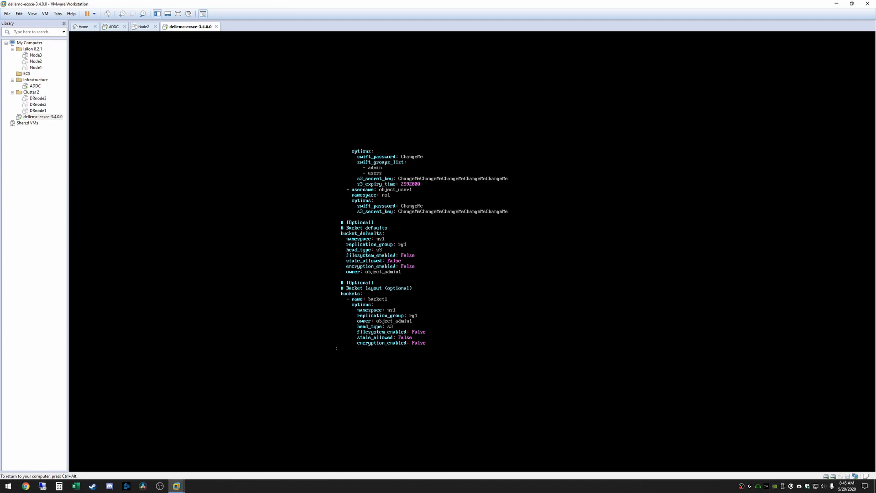
pyautogui.write('wq')
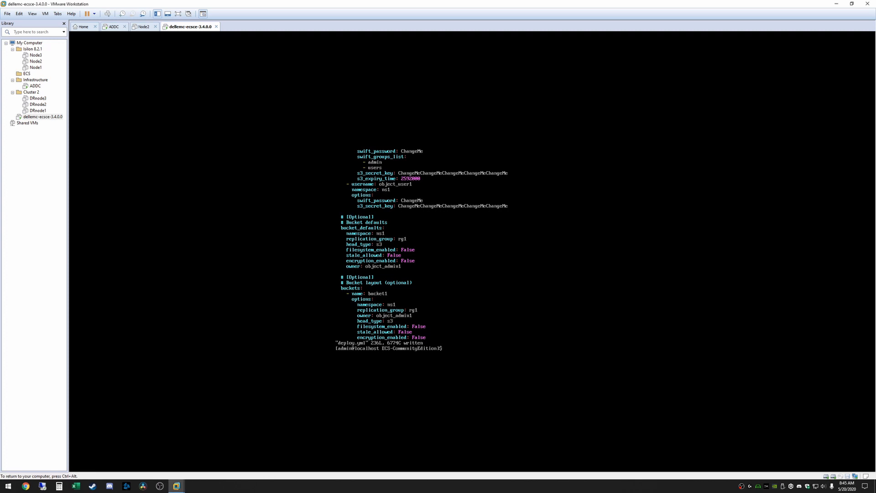
# Run update_deploy and answer yes to accept the ECS license, letting the playbook finish
pyautogui.write('update_depl')
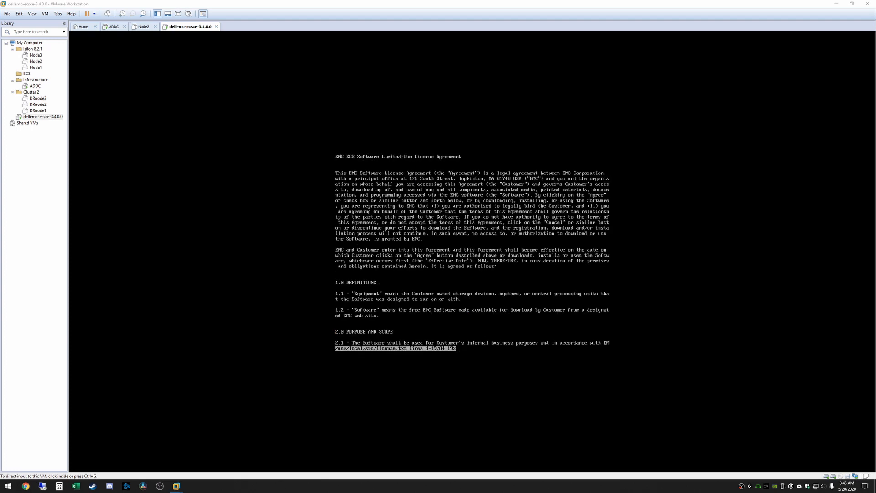
pyautogui.moveTo(451, 263)
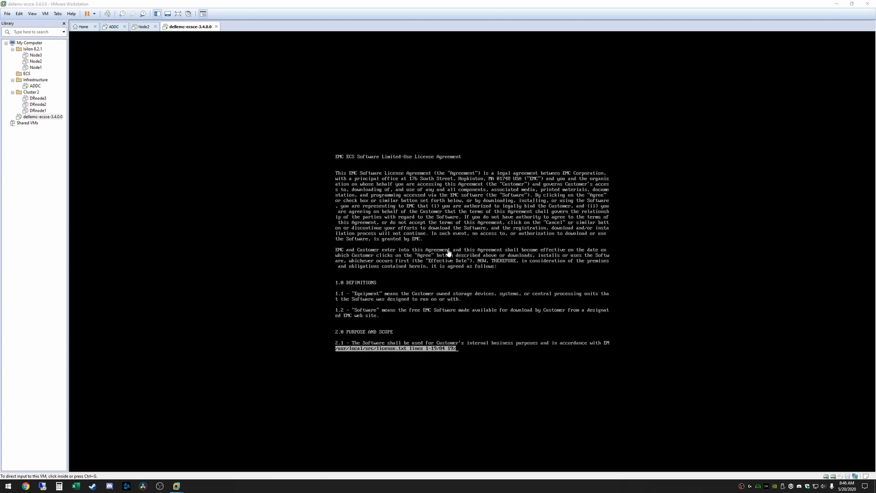
pyautogui.click(449, 255)
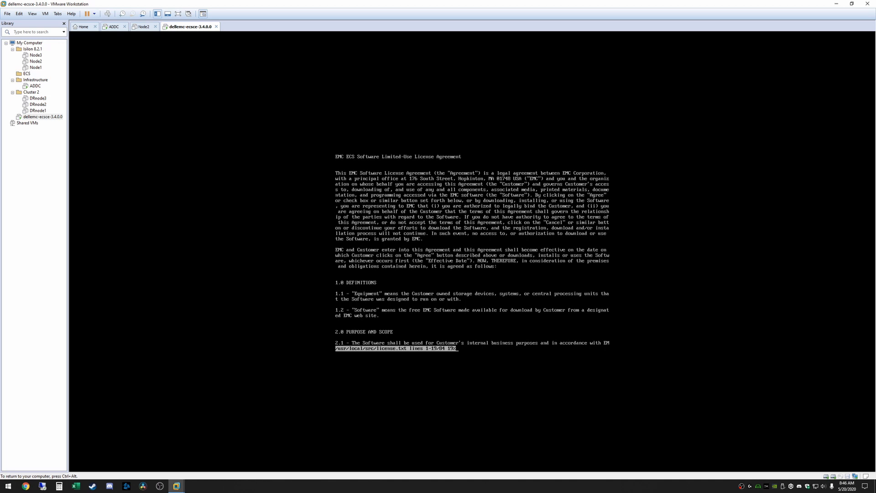
pyautogui.write('yes')
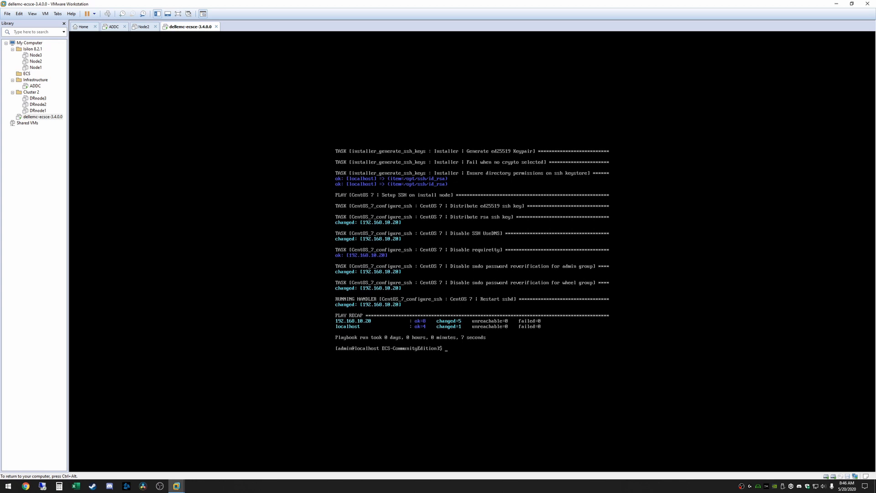
pyautogui.moveTo(645, 279)
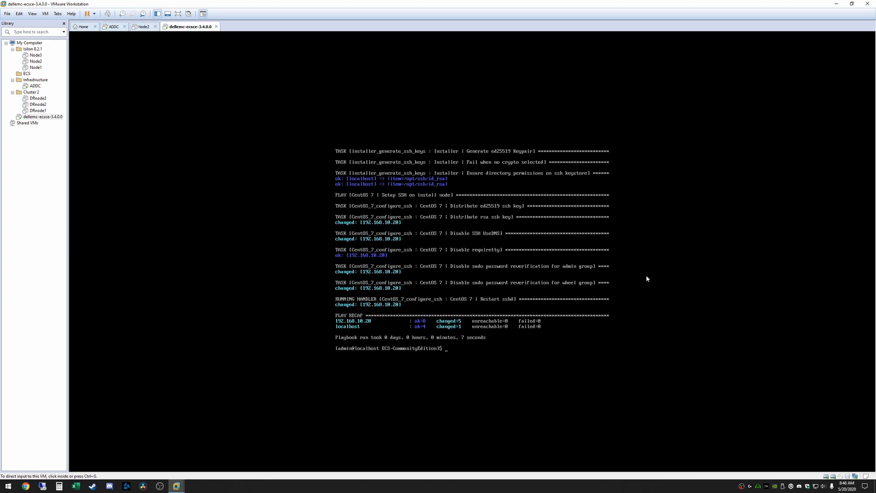
pyautogui.click(472, 269)
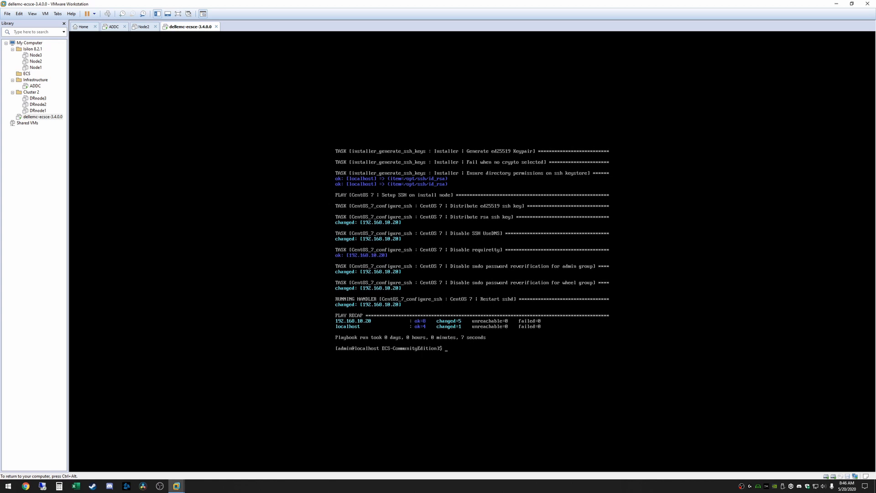
# Run ova-step1 to create the ECS container and start ECS services on 192.168.10.20
pyautogui.write('ova')
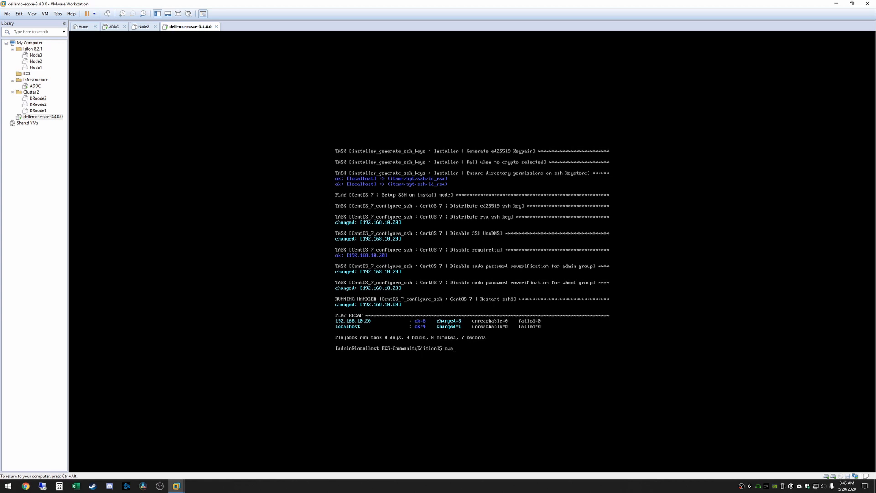
pyautogui.write('-s')
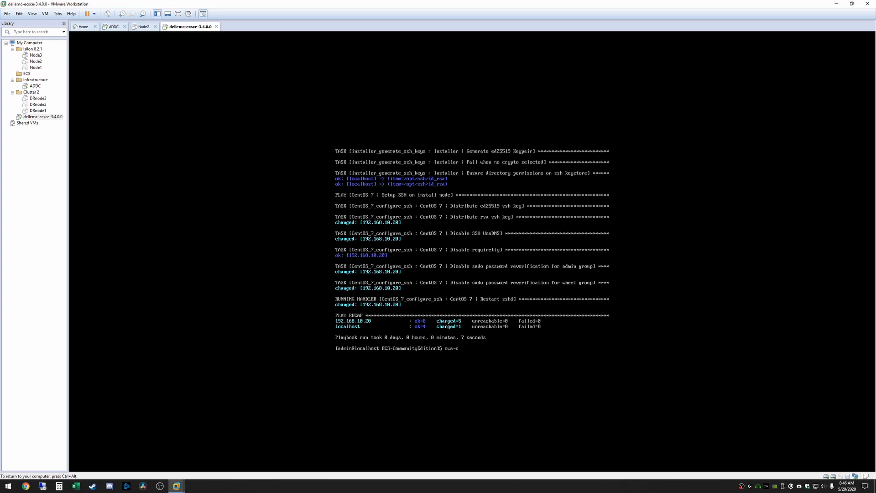
pyautogui.write('tep1')
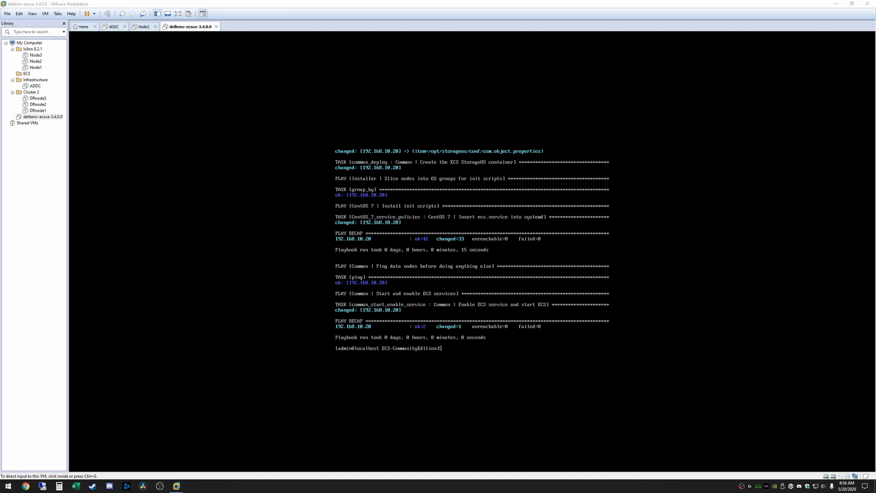
pyautogui.moveTo(474, 299)
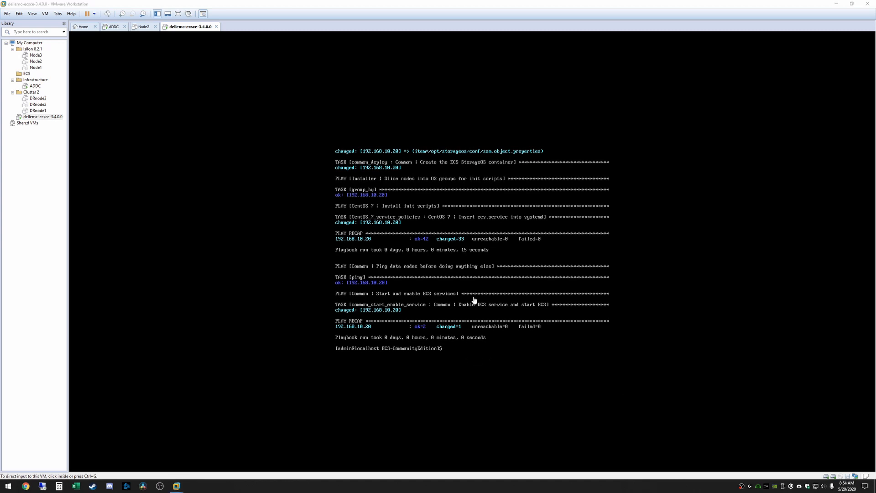
pyautogui.moveTo(494, 301)
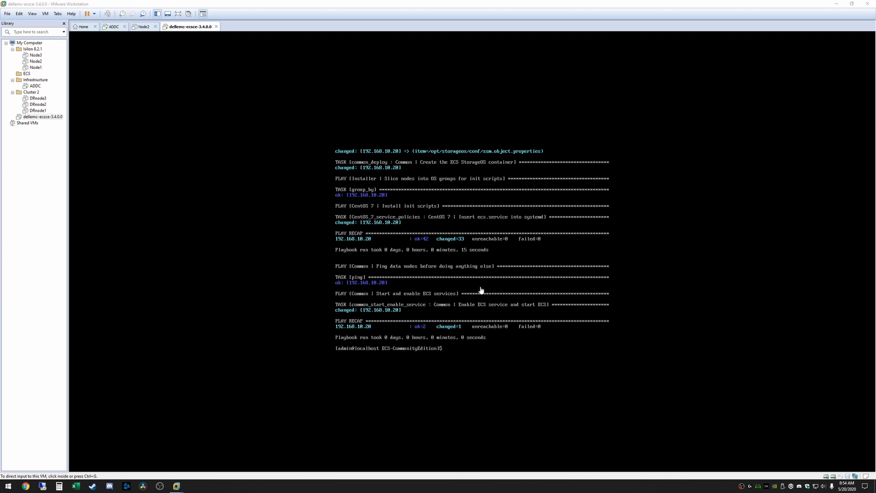
pyautogui.moveTo(319, 342)
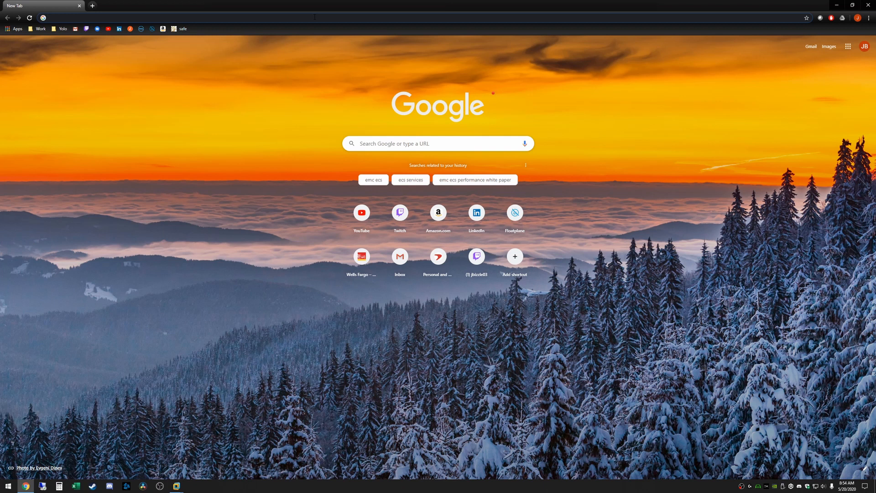
# Load 192.168.10.20 in Chrome and proceed past the certificate warning via Advanced
pyautogui.write('10.20')
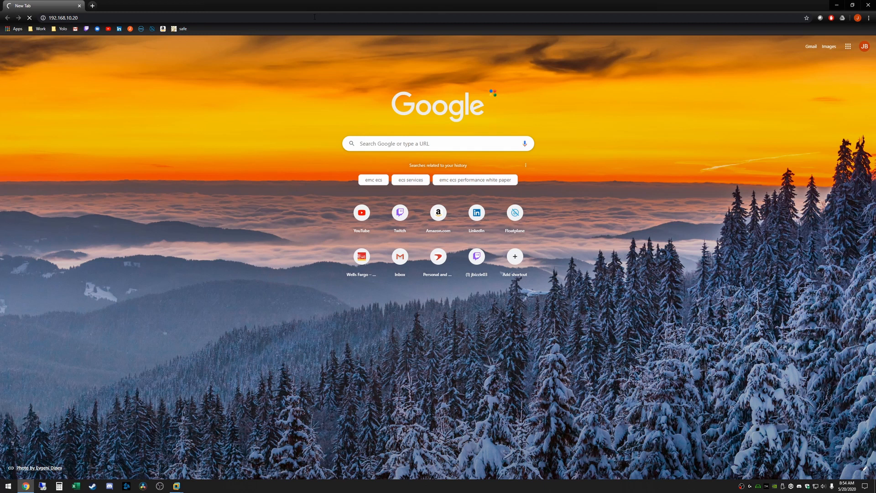
pyautogui.press('Enter')
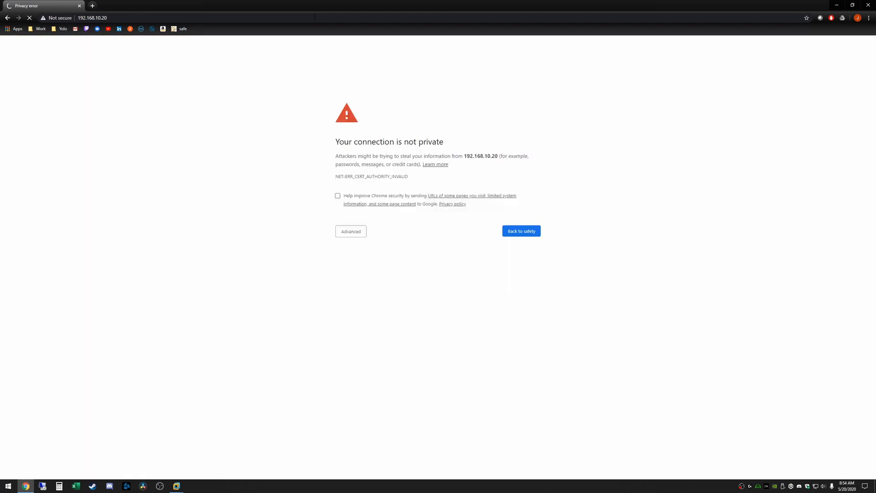
pyautogui.click(350, 231)
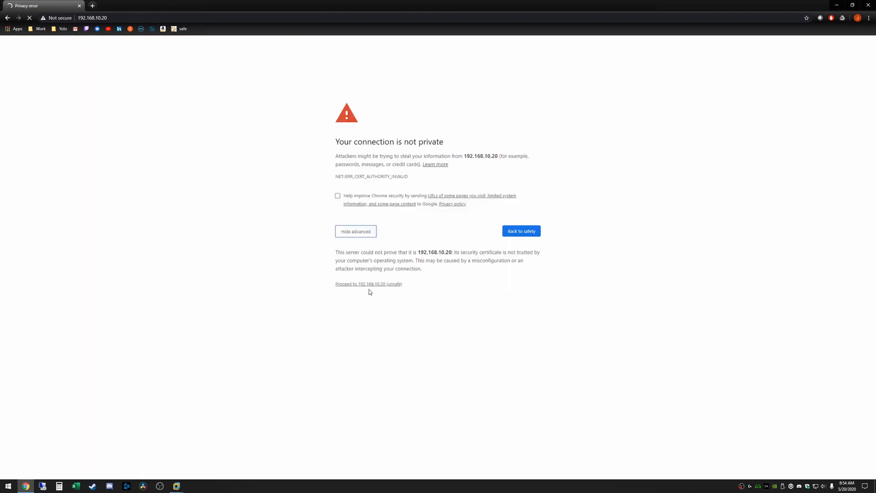
pyautogui.click(363, 284)
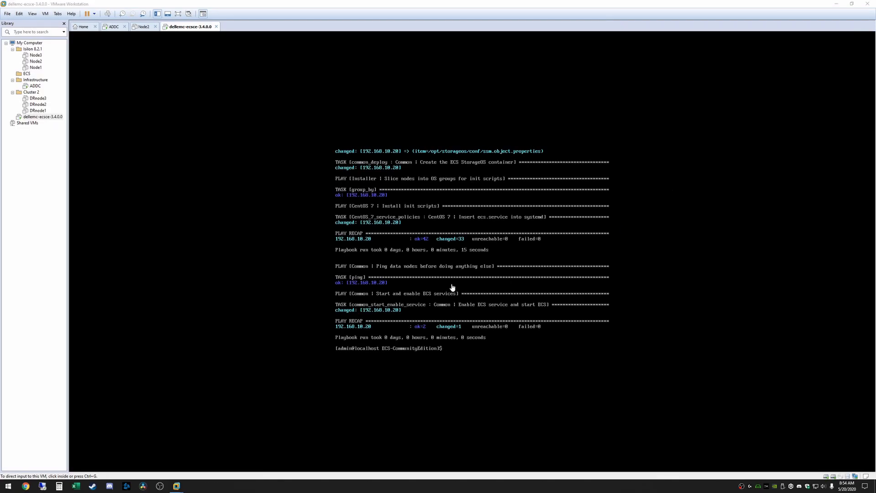
pyautogui.moveTo(535, 323)
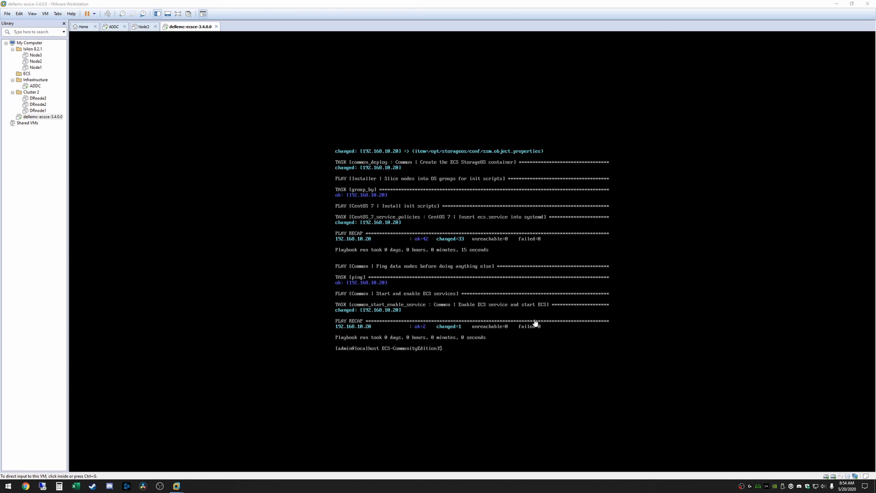
# Run ova-step1 then ova-step2 in the ECS console, creating the object users and bucket1
pyautogui.click(534, 323)
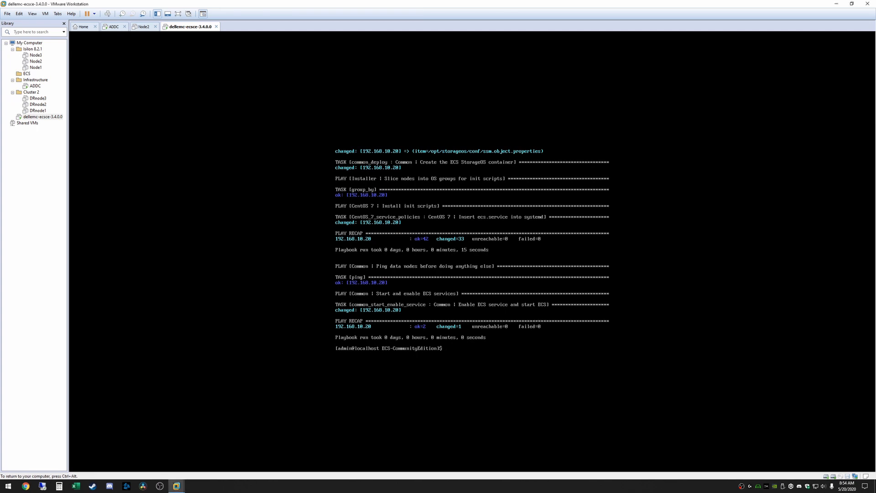
pyautogui.write('ova-step1')
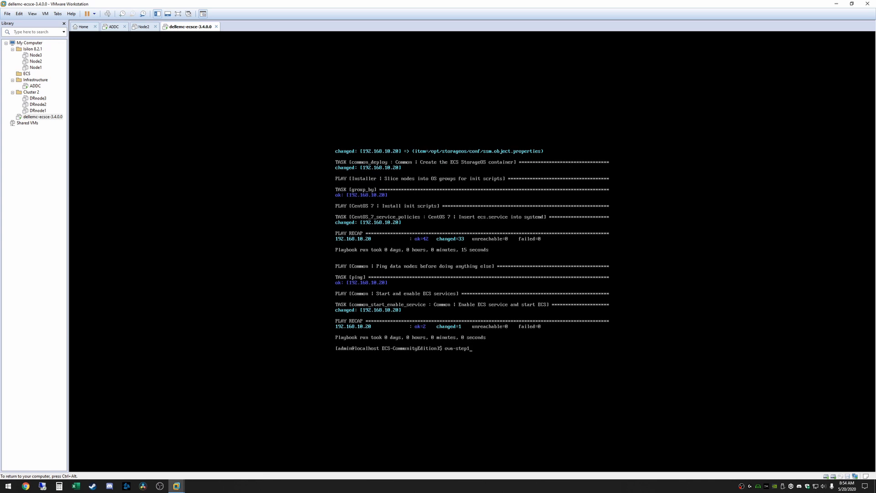
pyautogui.write('ova-step2')
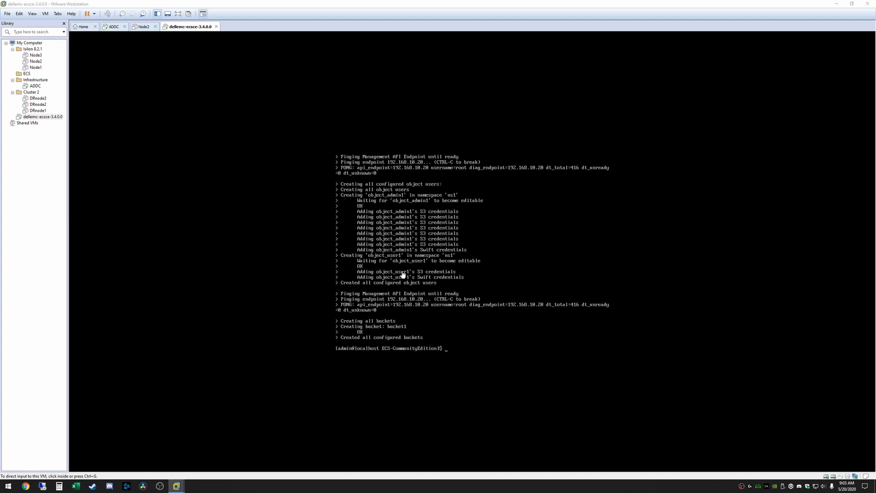
pyautogui.click(402, 274)
pyautogui.write('192.168')
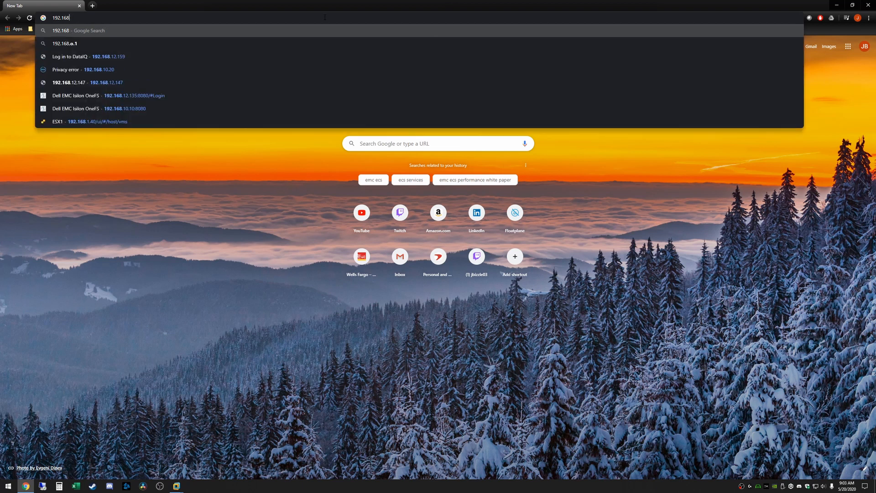
# Open the ECS page at 192.168.10.20 from history and sign in as root
pyautogui.click(90, 69)
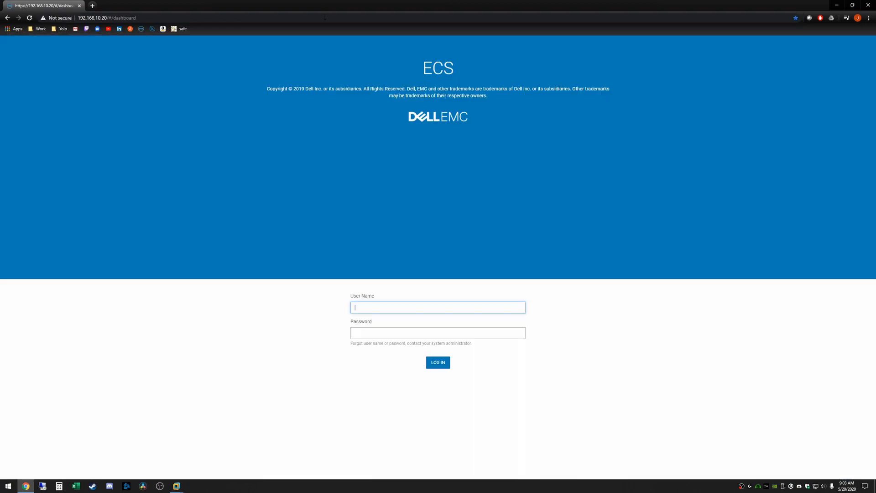
pyautogui.click(438, 306)
pyautogui.write('root')
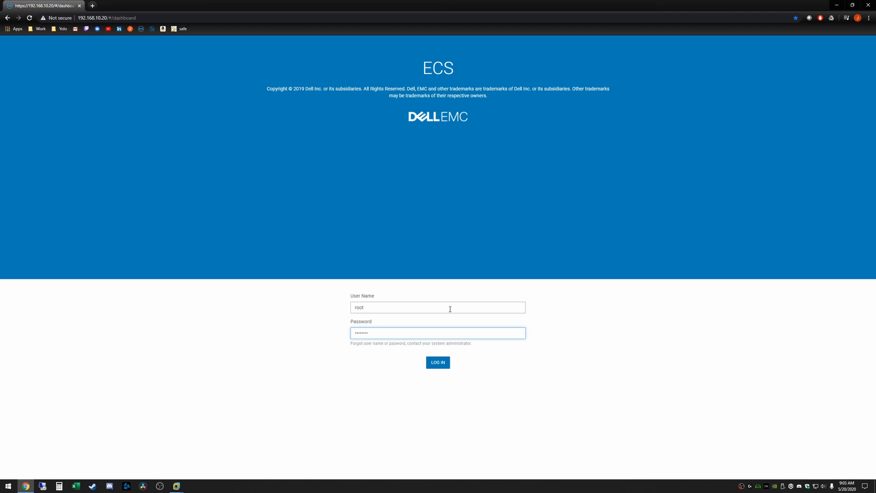
pyautogui.click(438, 362)
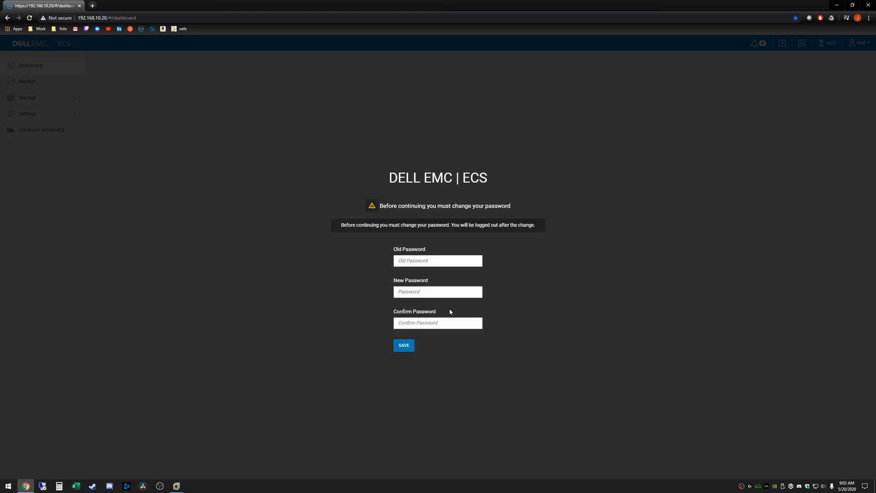
# Fill in the old and new root passwords, save, and acknowledge the session-expired notice
pyautogui.click(438, 261)
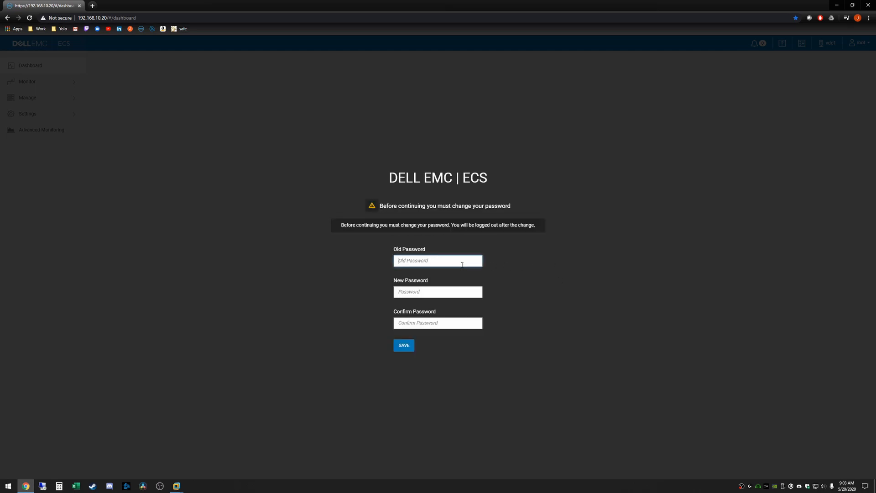
pyautogui.write('****')
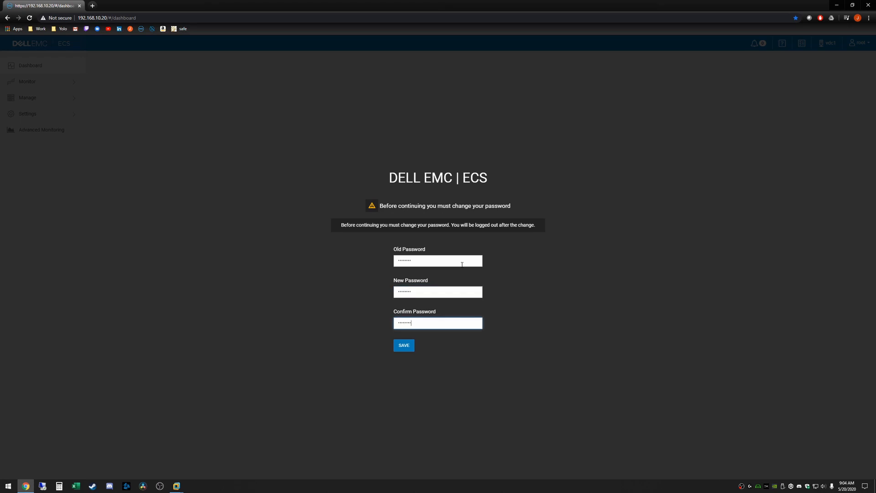
pyautogui.click(403, 345)
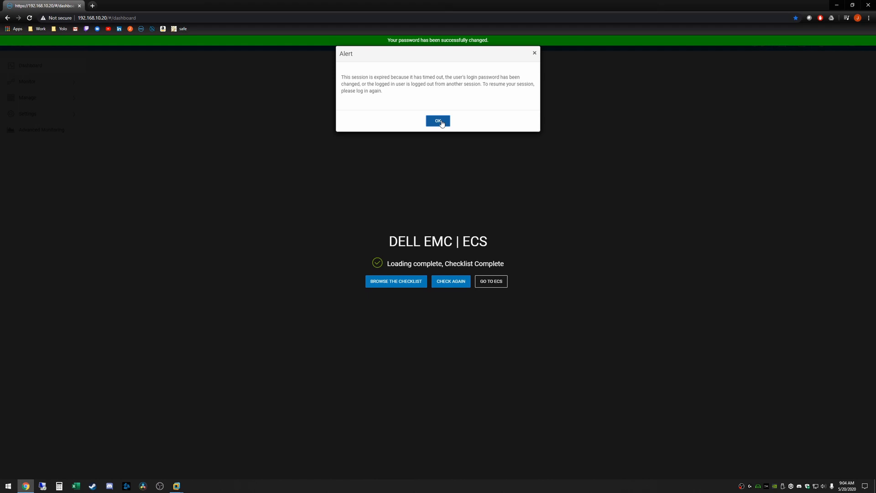
pyautogui.click(438, 120)
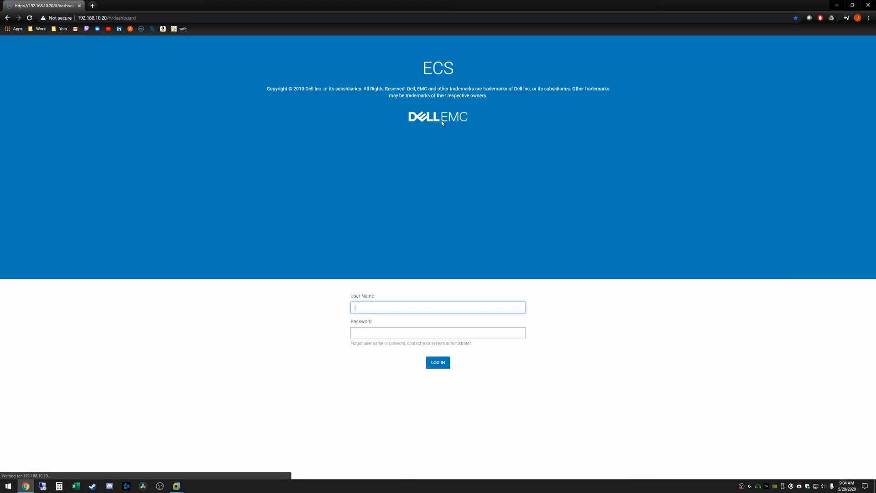
# Log in as root with the new password and expand storage pool sp1 under Manage > Storage Pools
pyautogui.write('root')
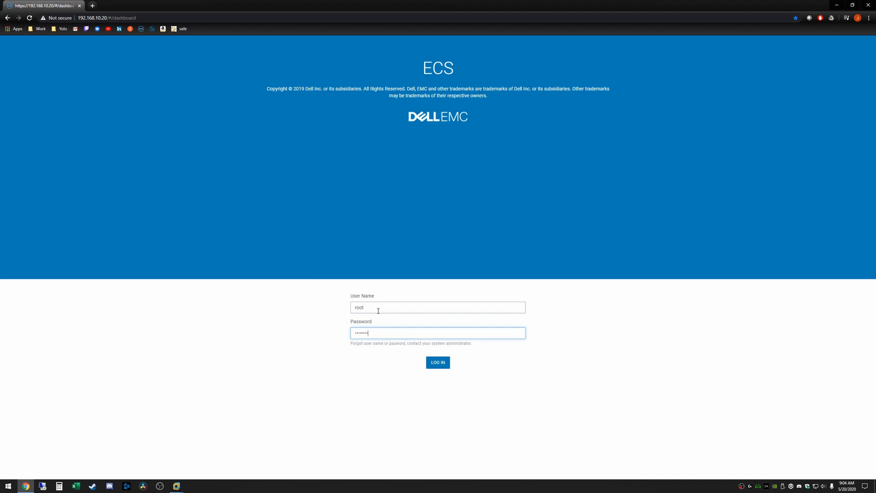
pyautogui.click(438, 362)
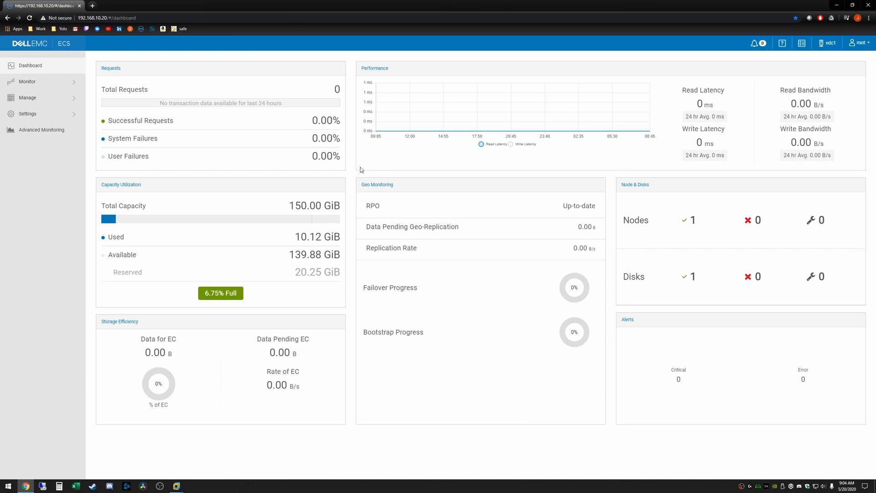
pyautogui.moveTo(378, 200)
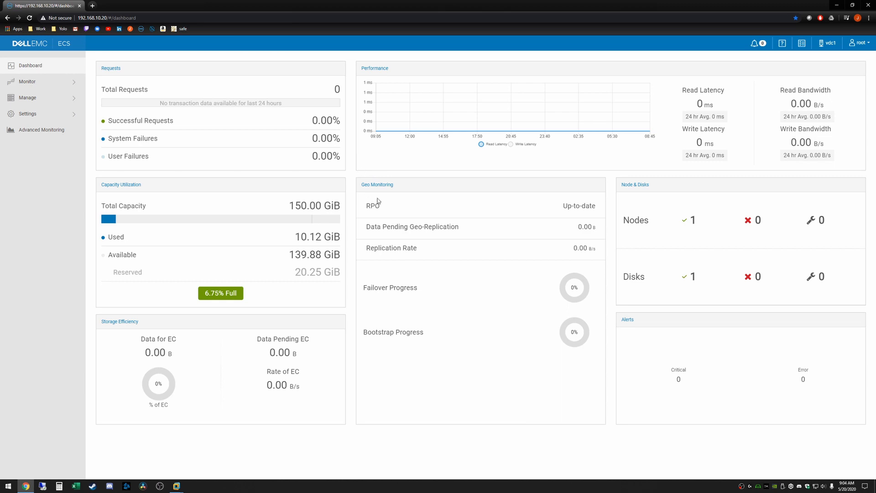
pyautogui.moveTo(651, 264)
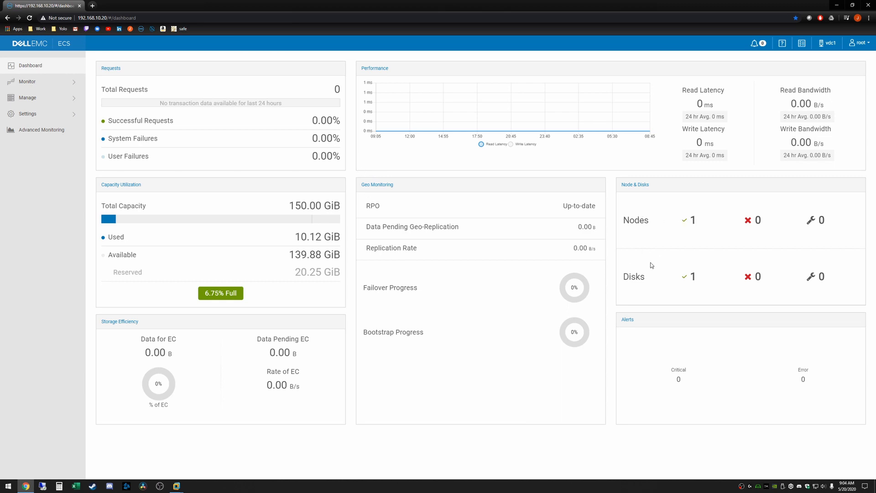
pyautogui.moveTo(239, 250)
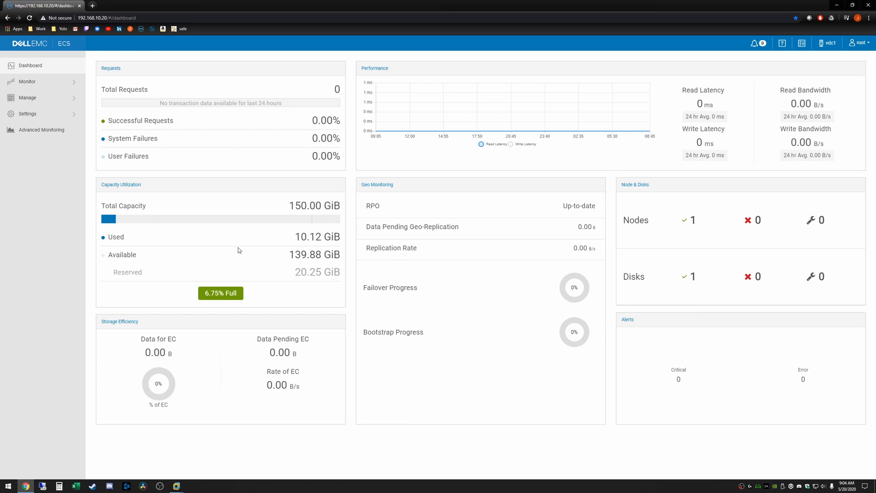
pyautogui.moveTo(145, 177)
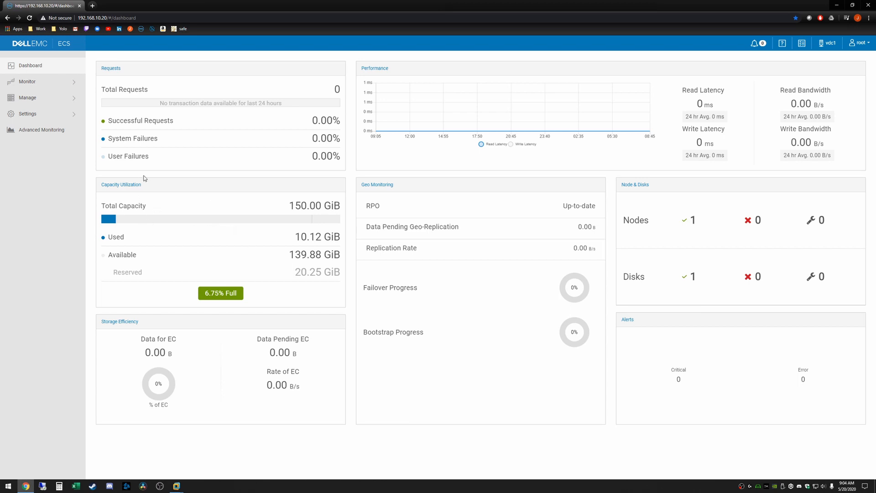
pyautogui.click(27, 97)
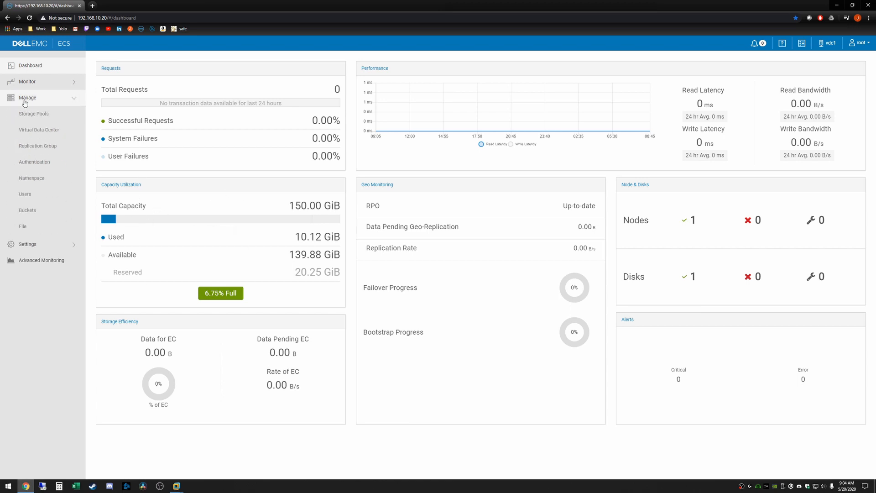
pyautogui.moveTo(33, 117)
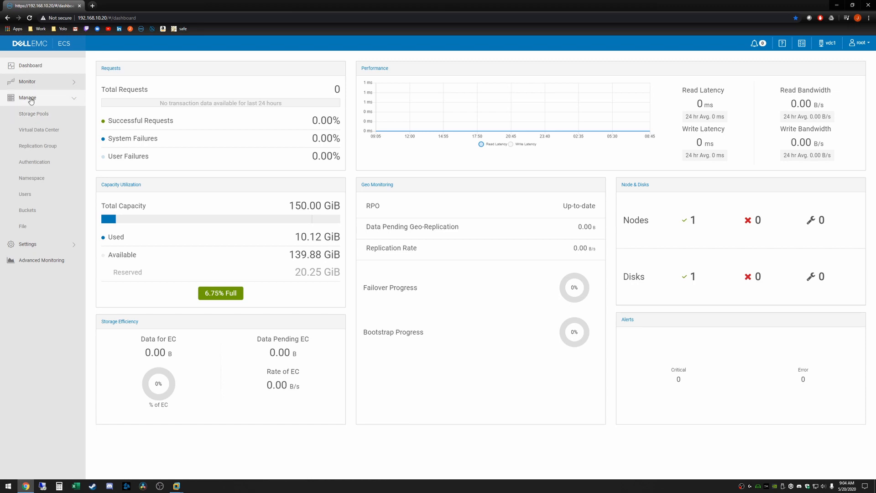
pyautogui.click(33, 114)
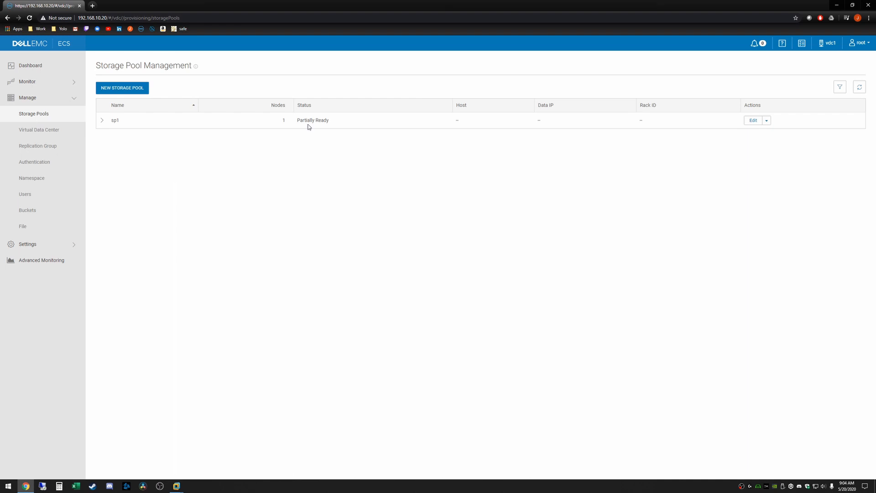
pyautogui.click(102, 120)
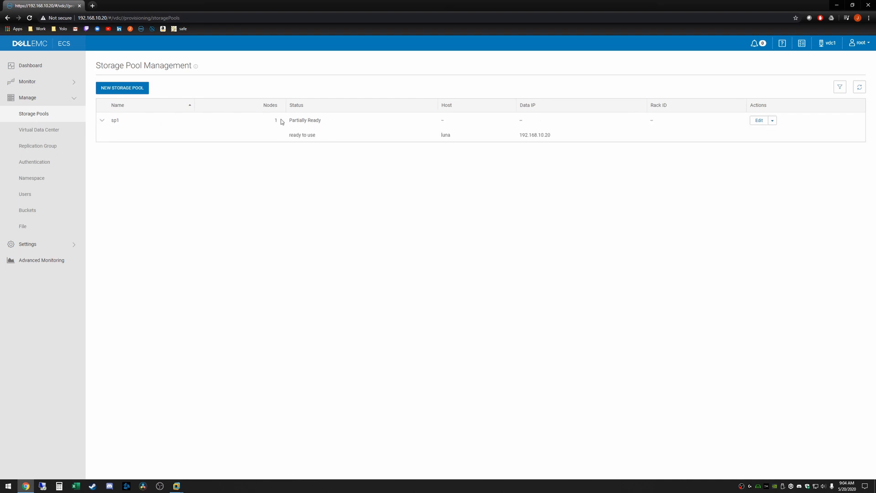
pyautogui.moveTo(329, 140)
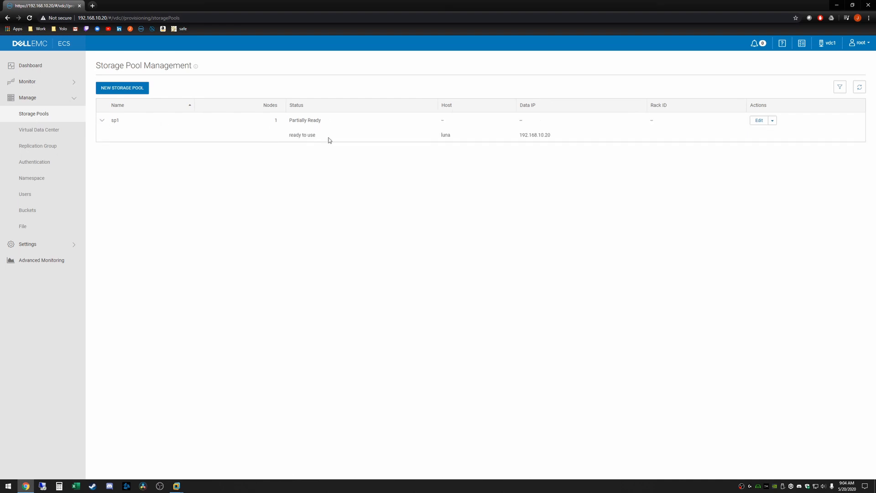
pyautogui.moveTo(247, 123)
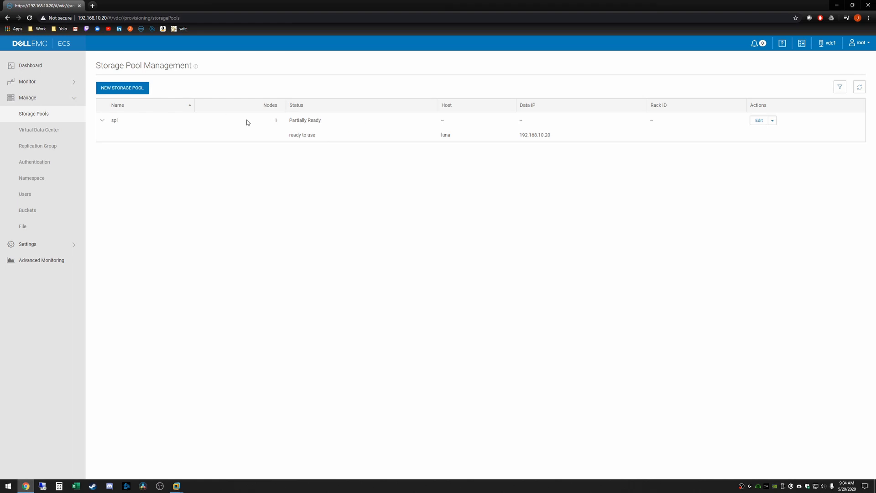
pyautogui.moveTo(350, 198)
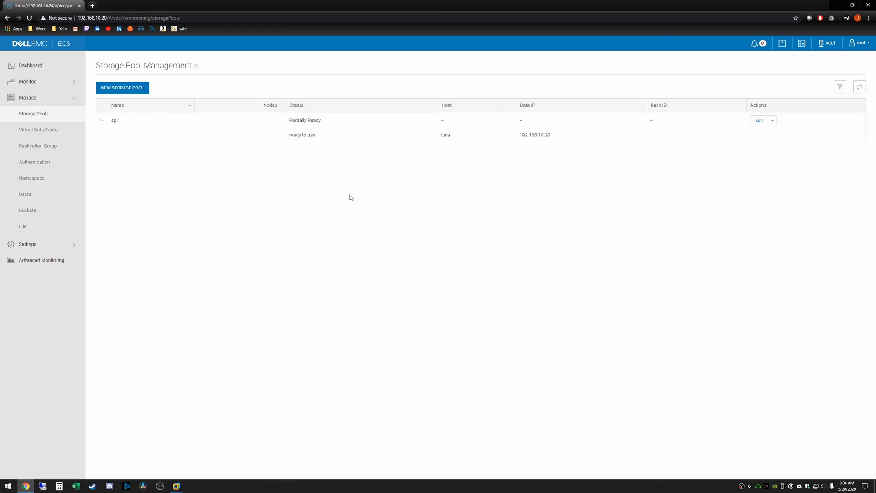
pyautogui.moveTo(266, 3)
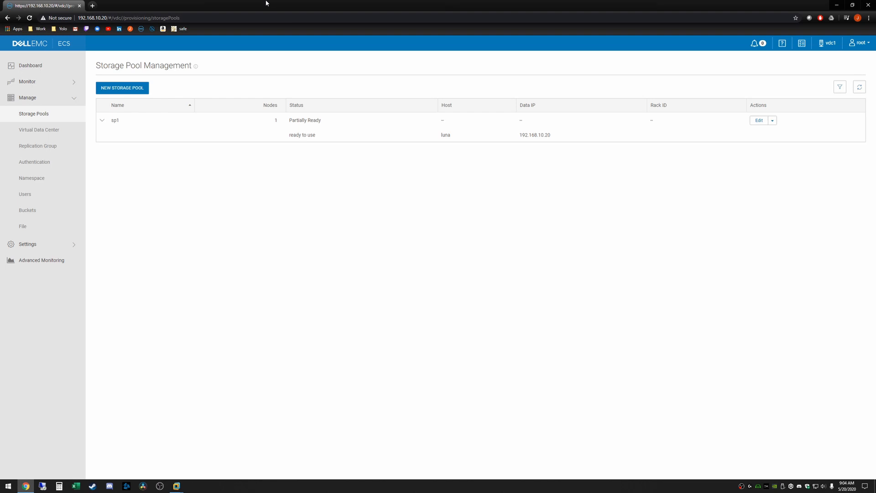